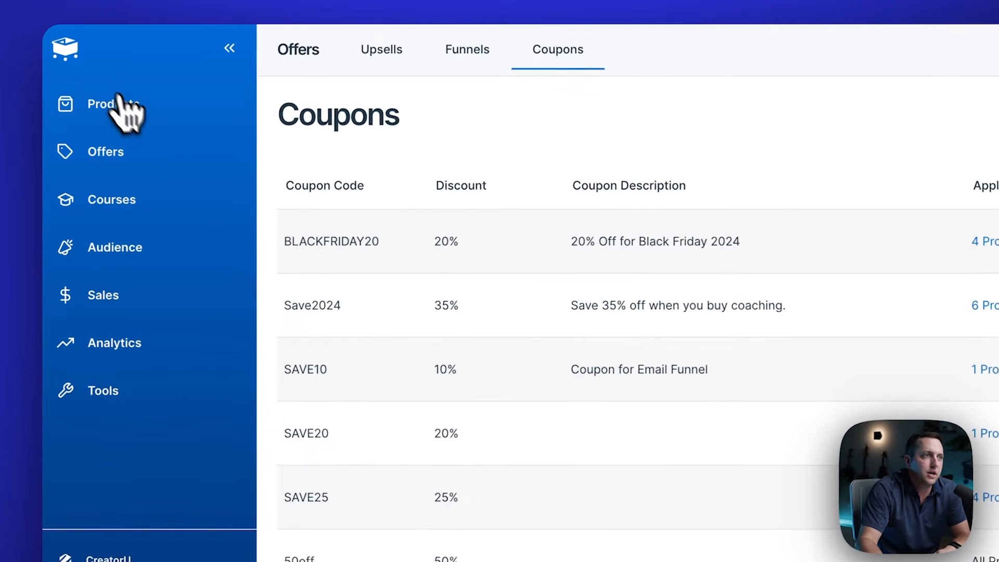
Open the Products list and search it for 'clean'.
left_click(65, 49)
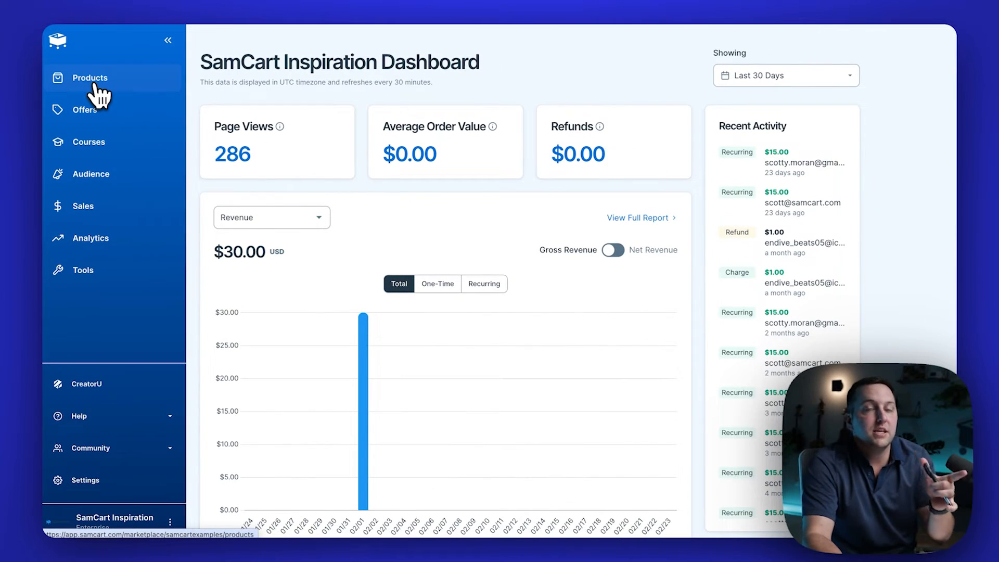
left_click(90, 77)
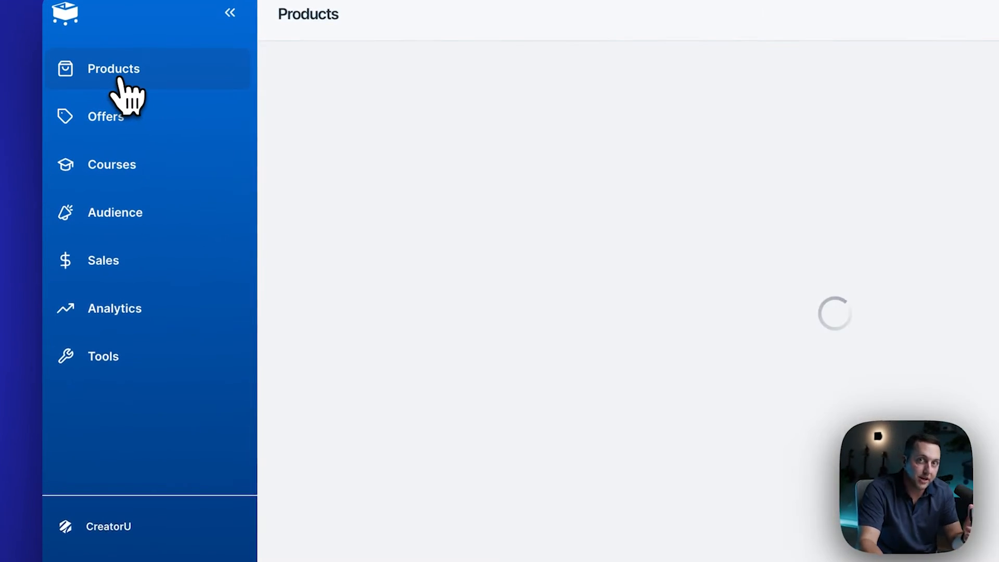
left_click(113, 68)
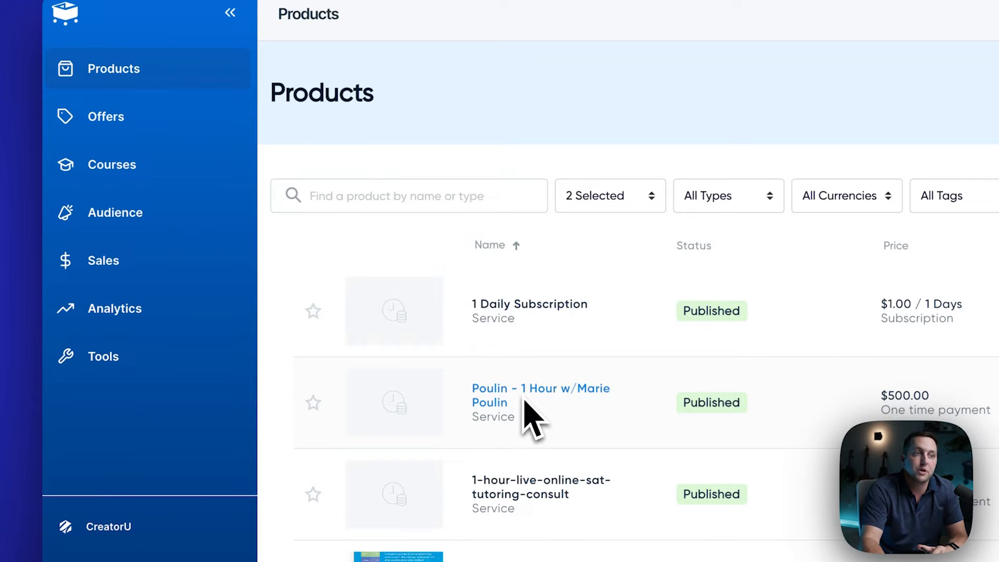
type("c")
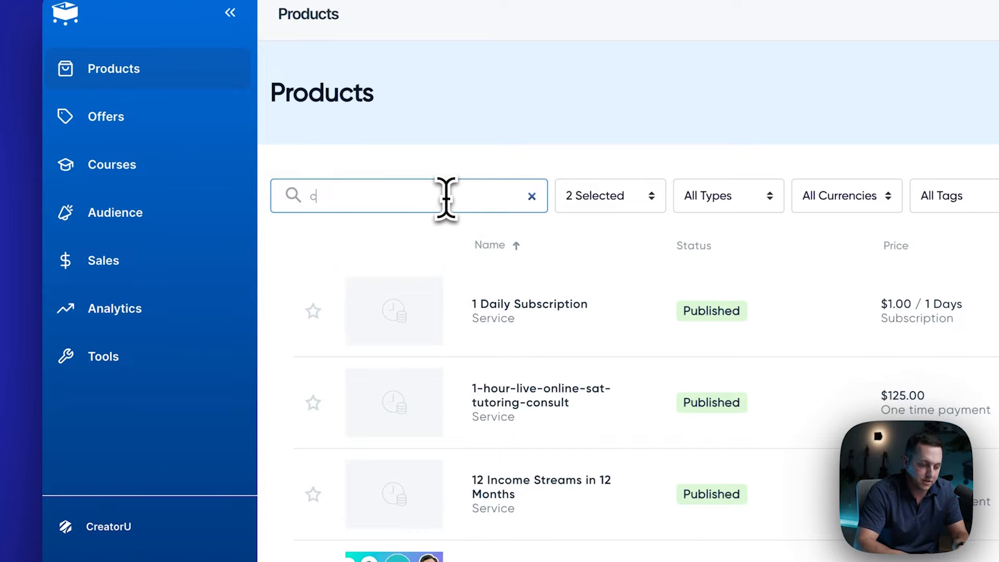
type("clean")
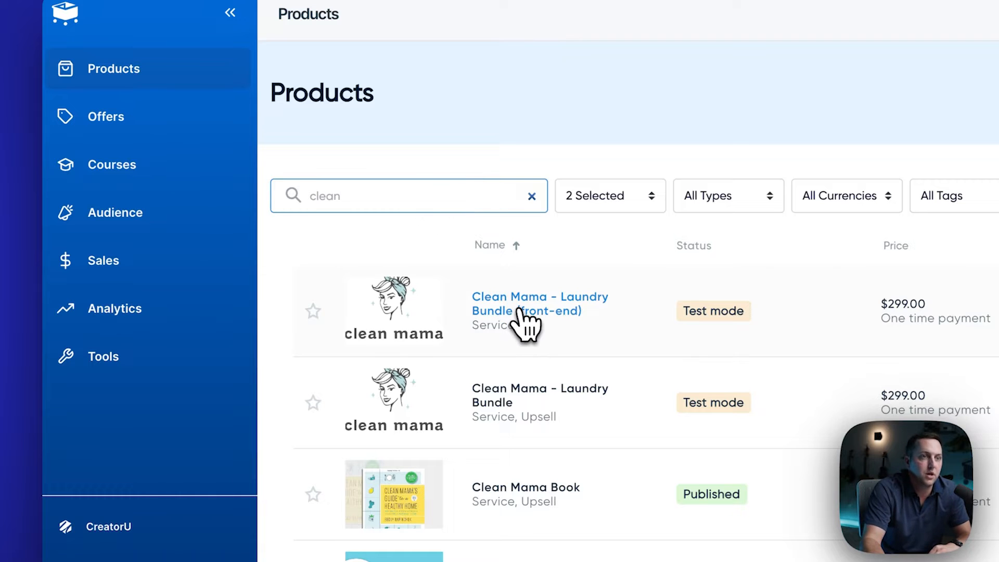
Open the Clean Mama Laundry Bundle, enable Allow Coupons, and attach BLACKFRIDAY20.
left_click(539, 303)
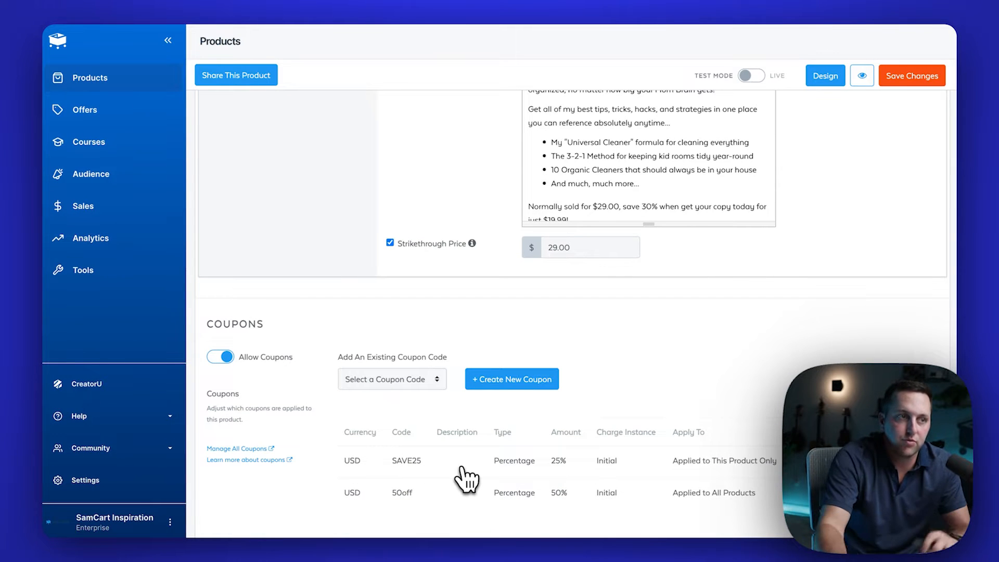
left_click(220, 357)
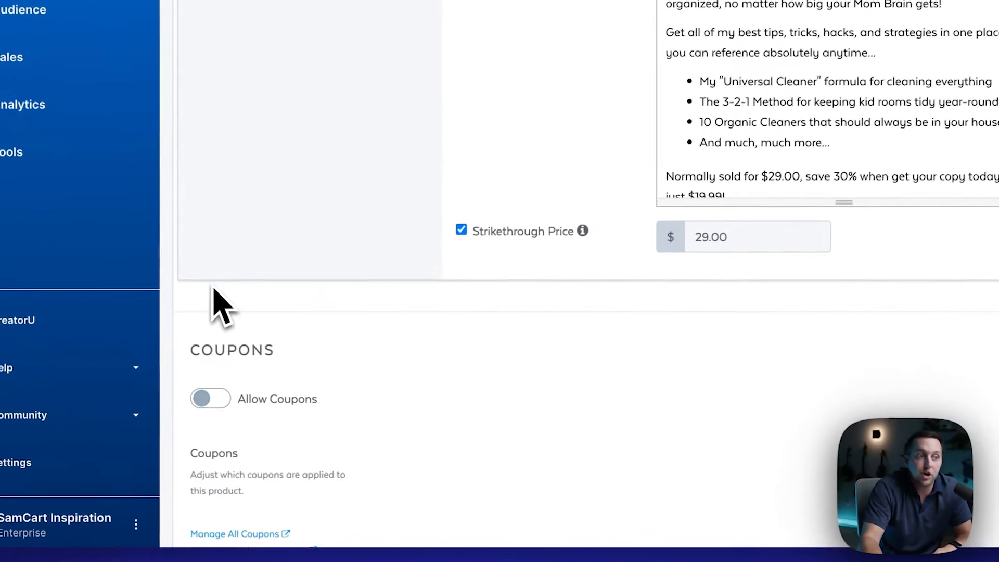
left_click(210, 397)
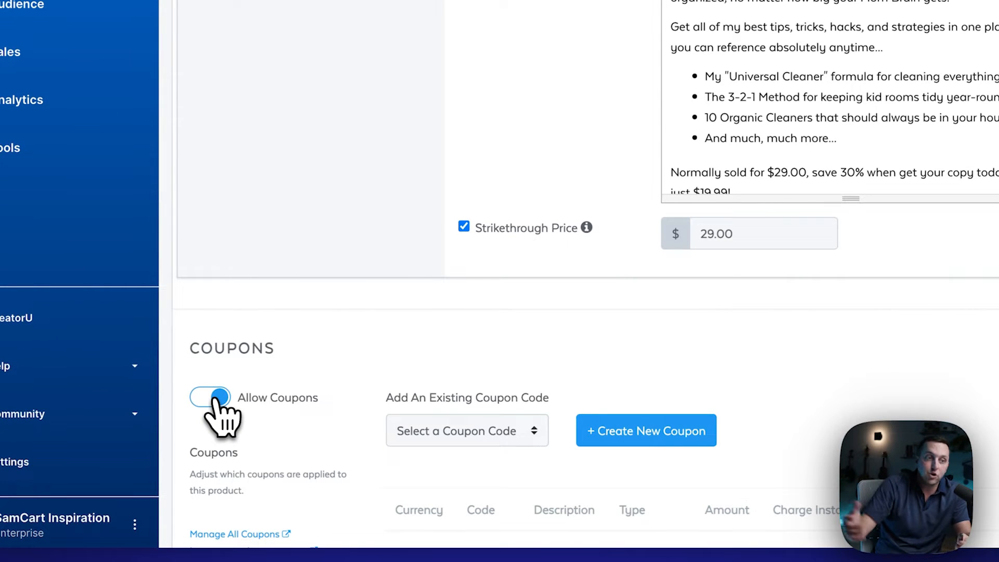
left_click(210, 397)
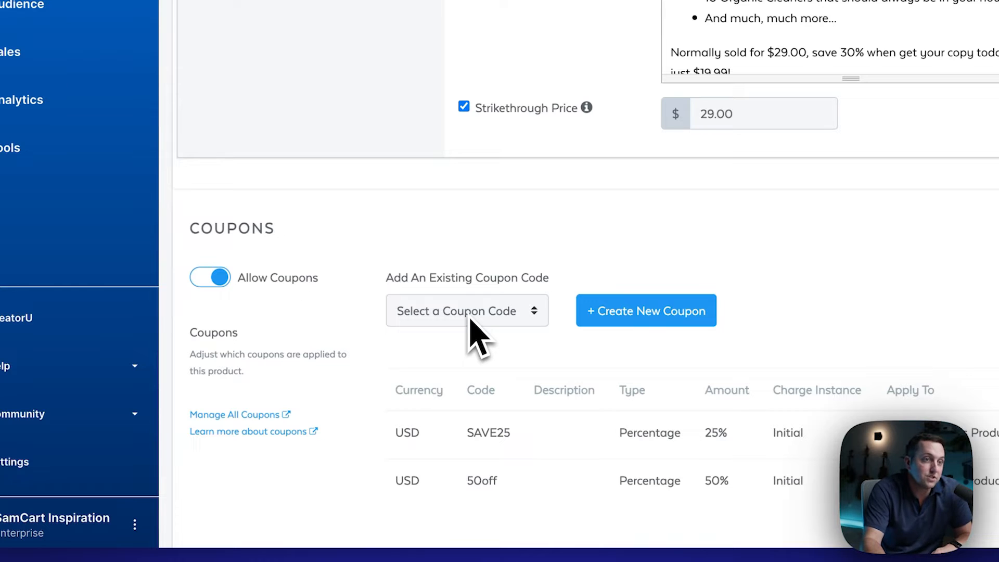
left_click(466, 311)
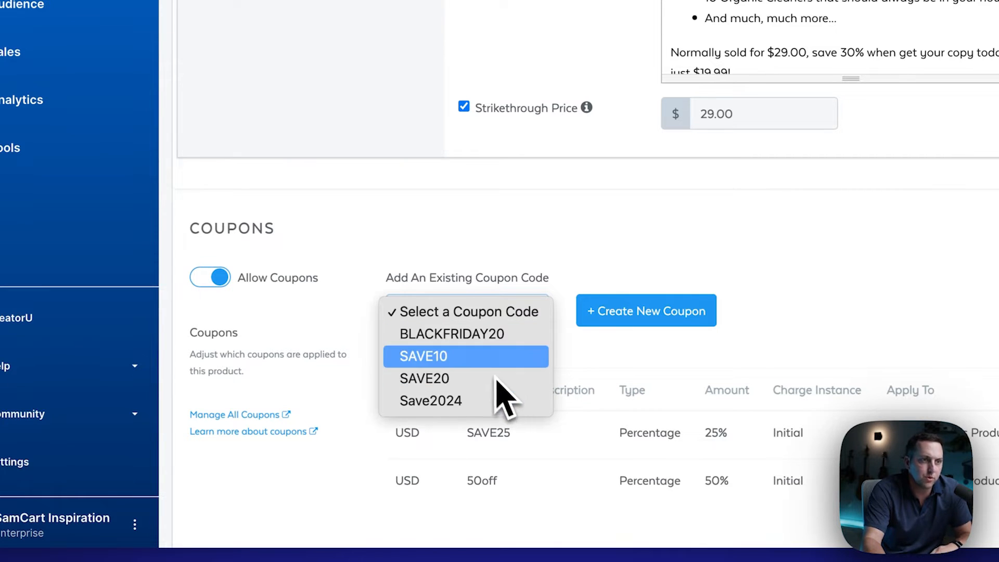
mouse_move(465, 334)
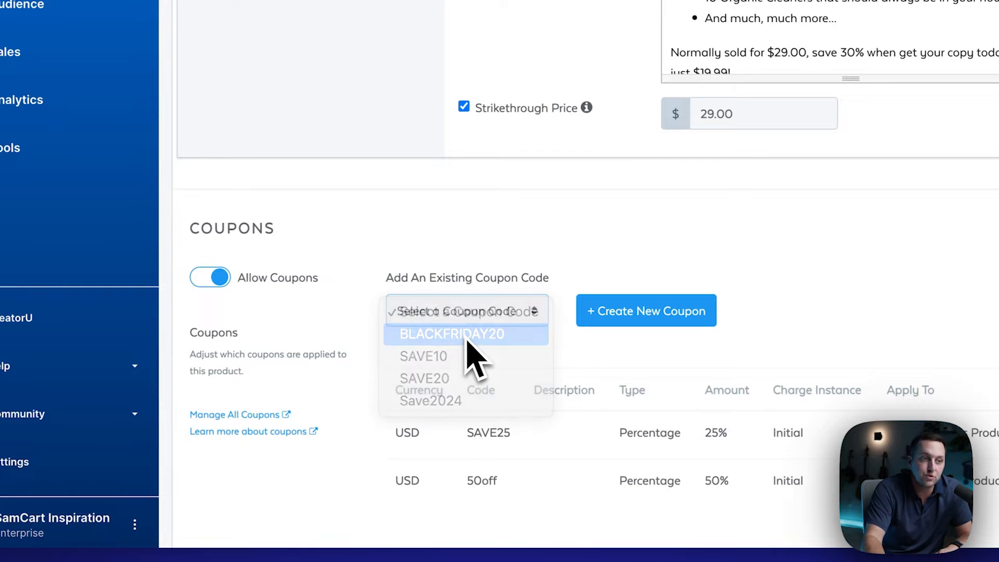
left_click(449, 334)
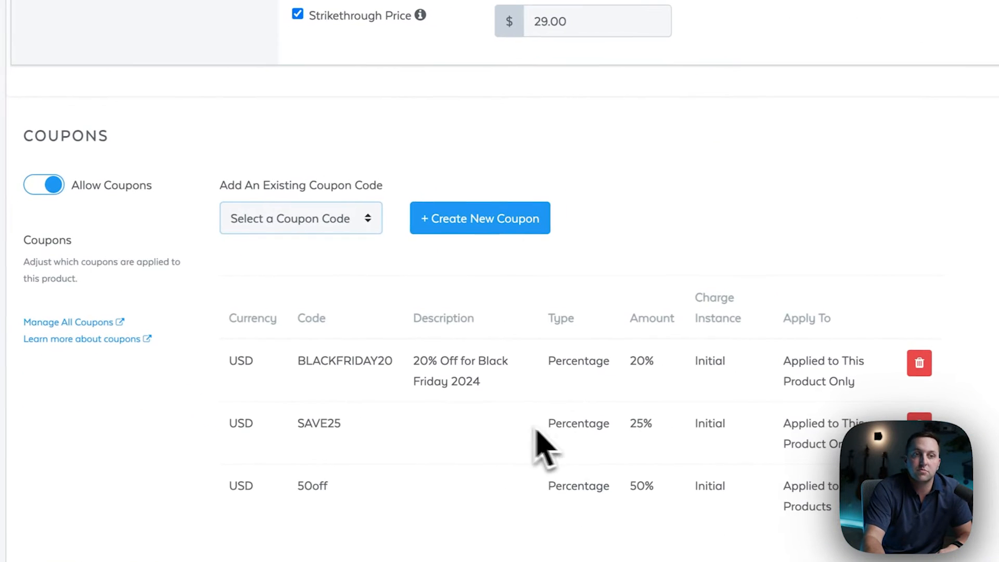
mouse_move(535, 290)
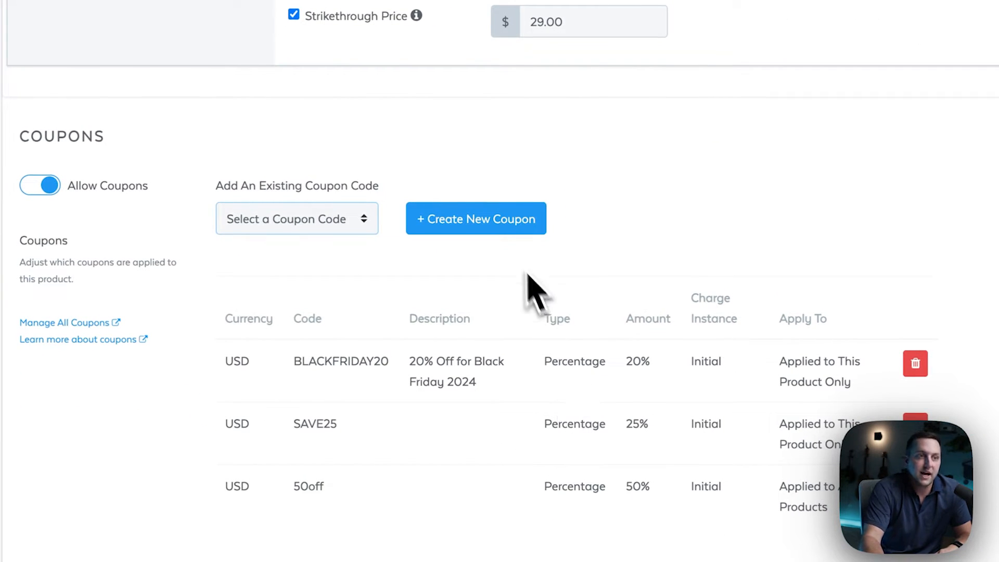
Cancel the new coupon form and go to the Offers upsell list.
left_click(474, 218)
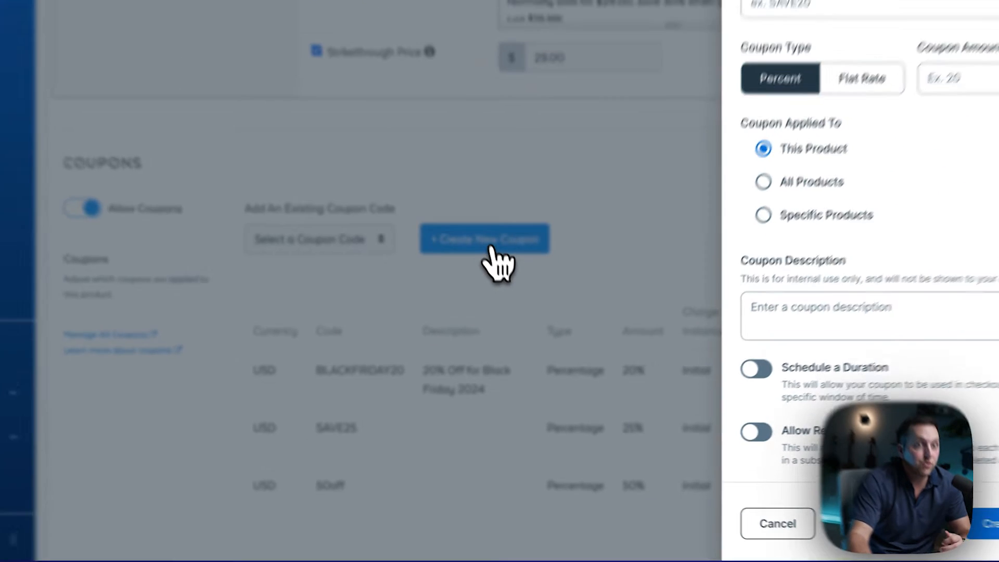
left_click(777, 523)
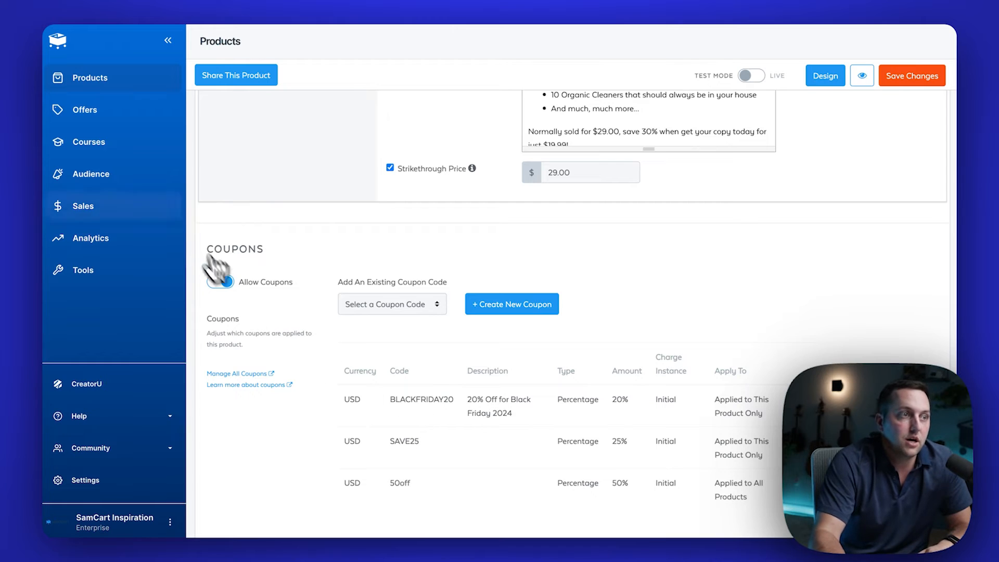
left_click(84, 110)
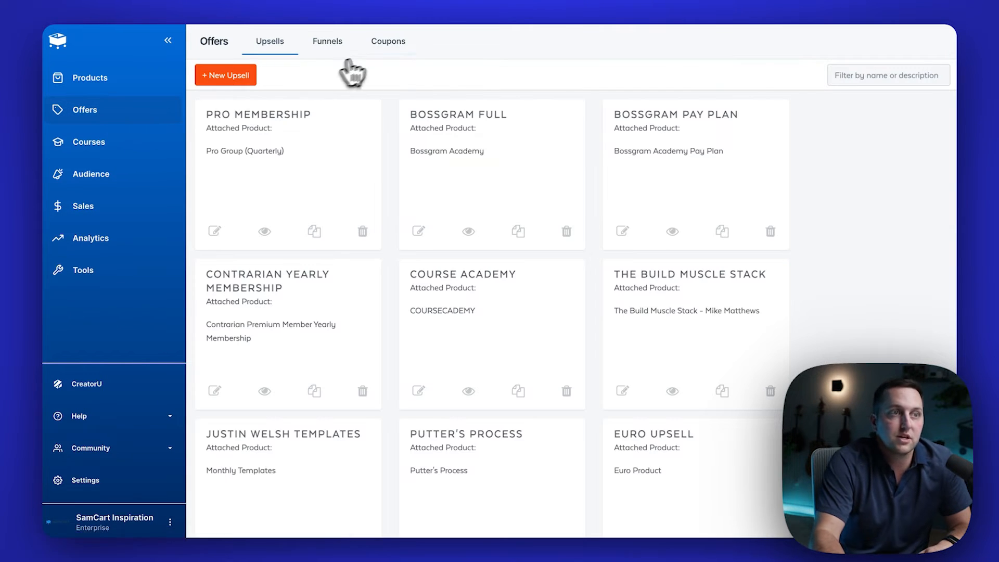
Switch to the Coupons tab to review codes like BLACKFRIDAY20 and Save2024.
left_click(388, 40)
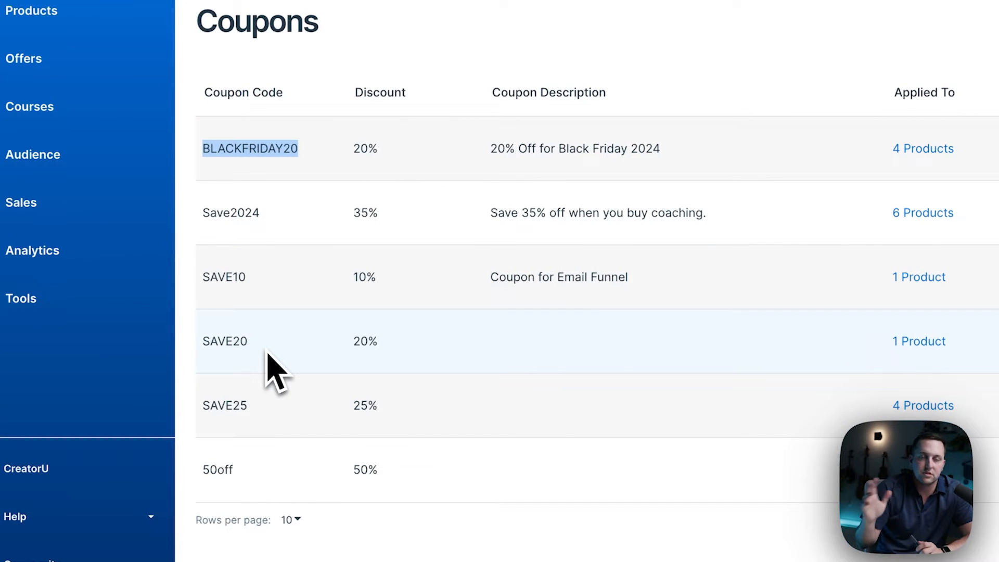
mouse_move(369, 217)
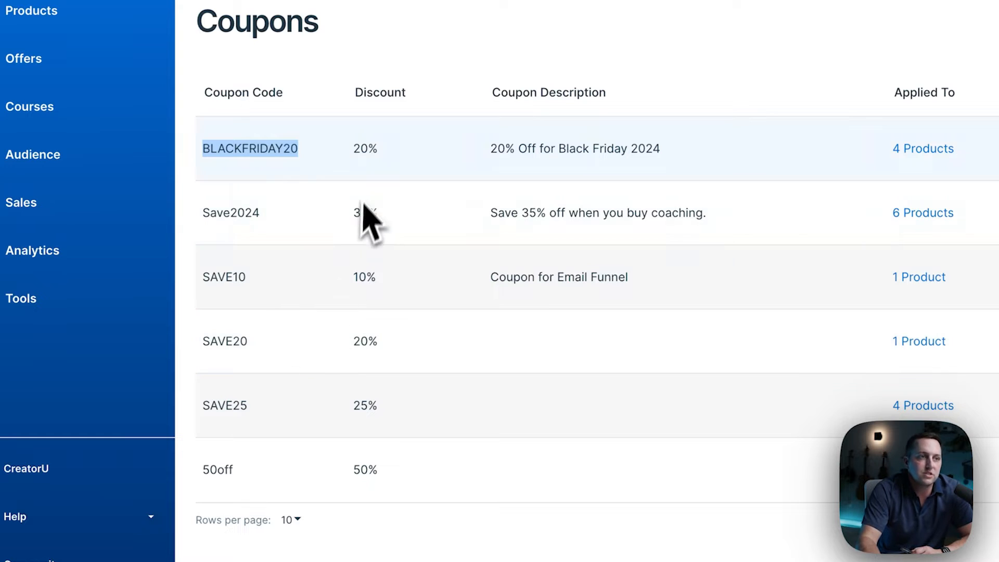
mouse_move(616, 275)
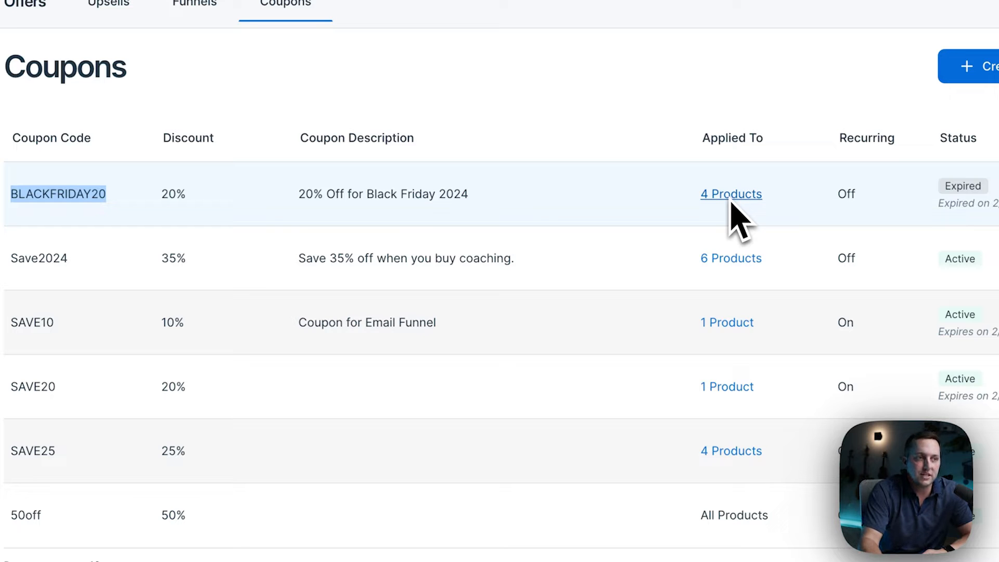
mouse_move(730, 258)
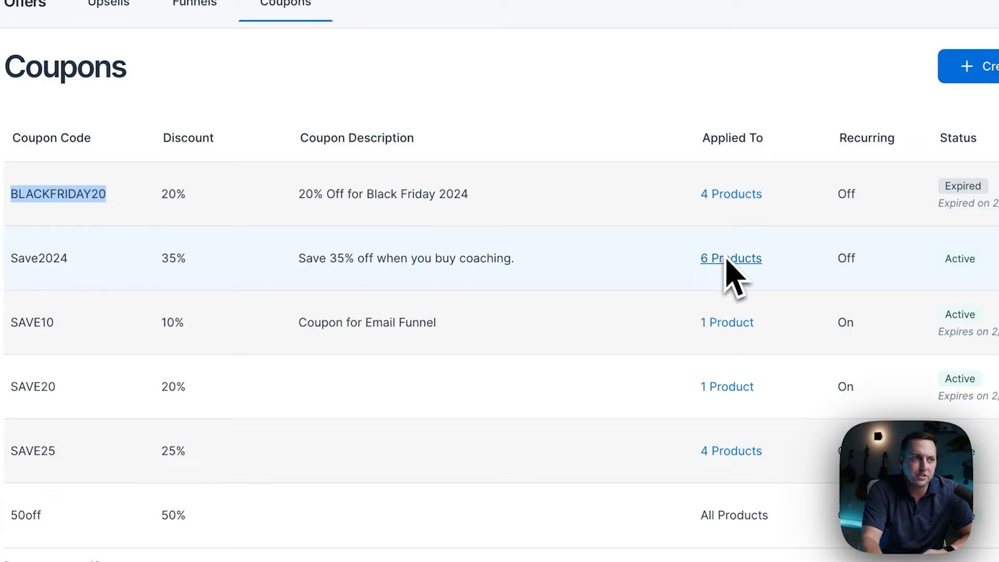
Add the Clean Mama products to Save2024's product list and save it.
left_click(730, 258)
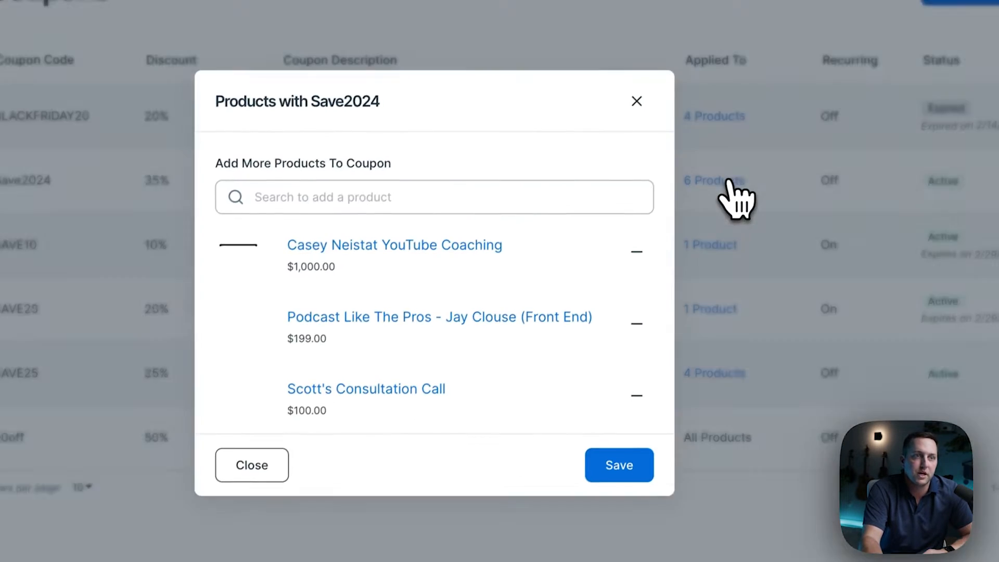
scroll("down", 3)
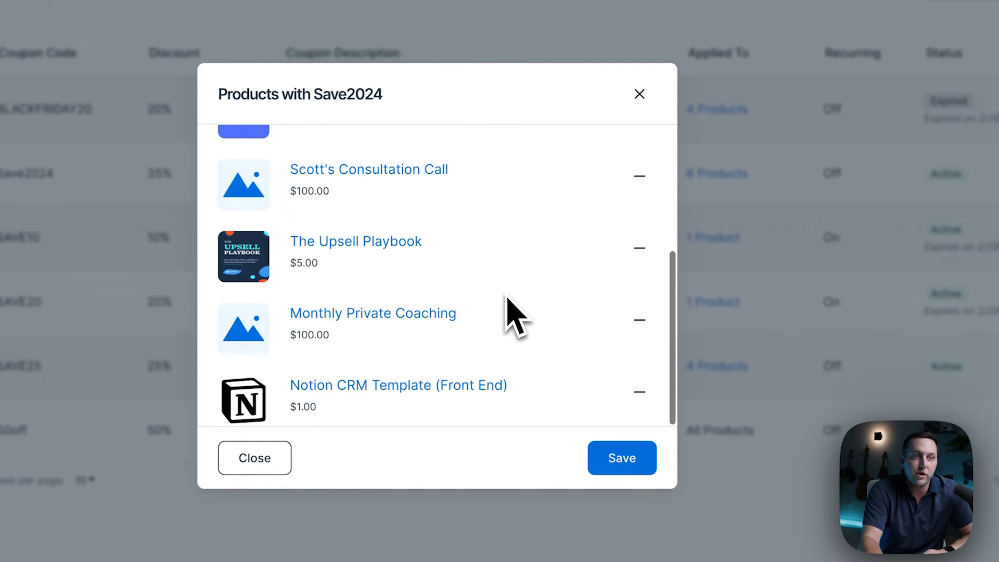
mouse_move(638, 398)
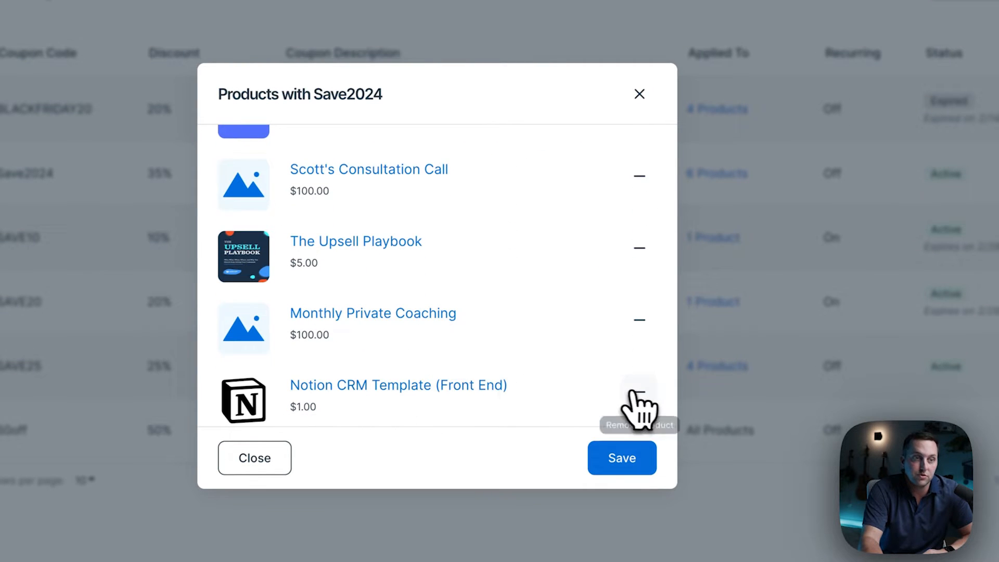
scroll("up", 3)
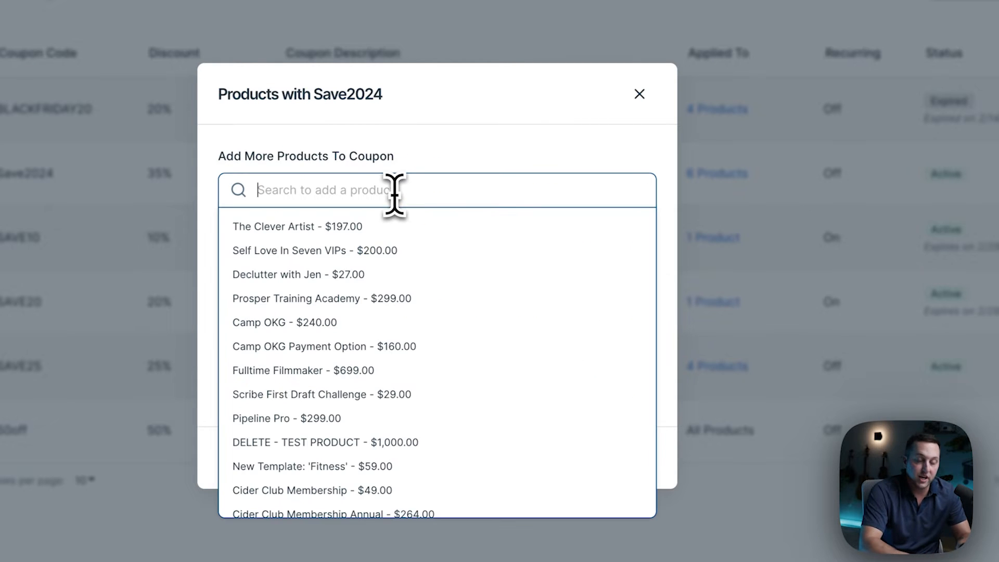
type("clean")
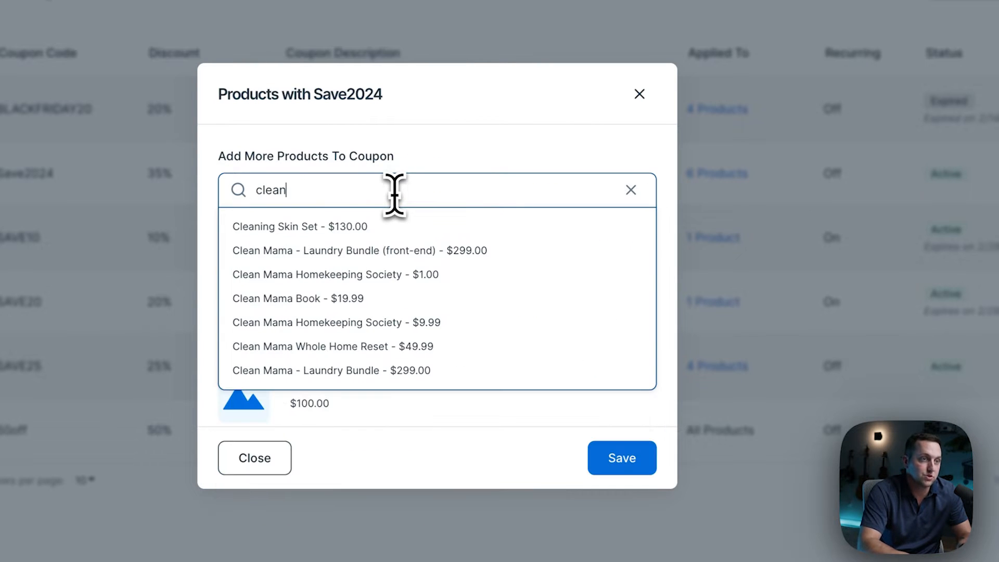
left_click(629, 189)
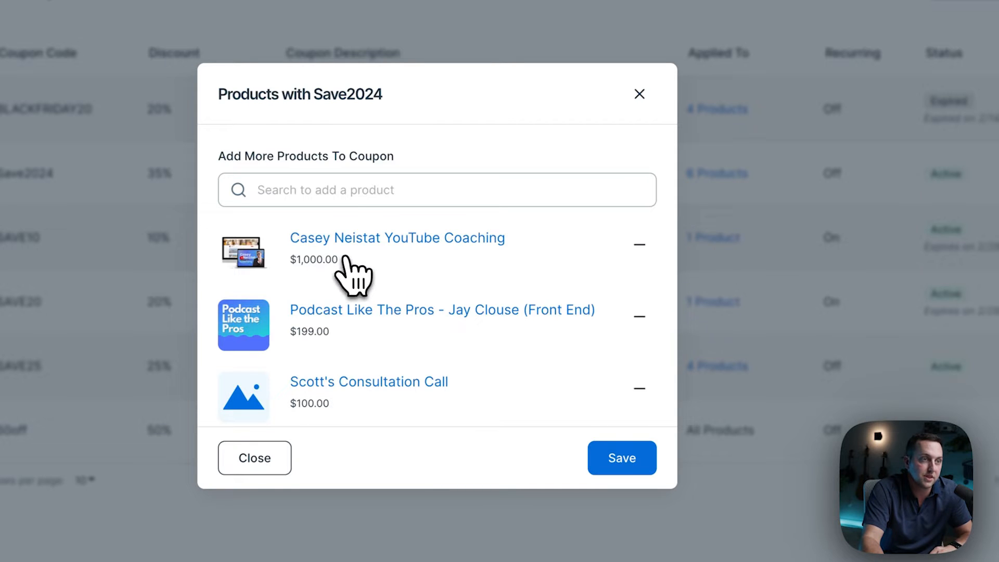
type("clean")
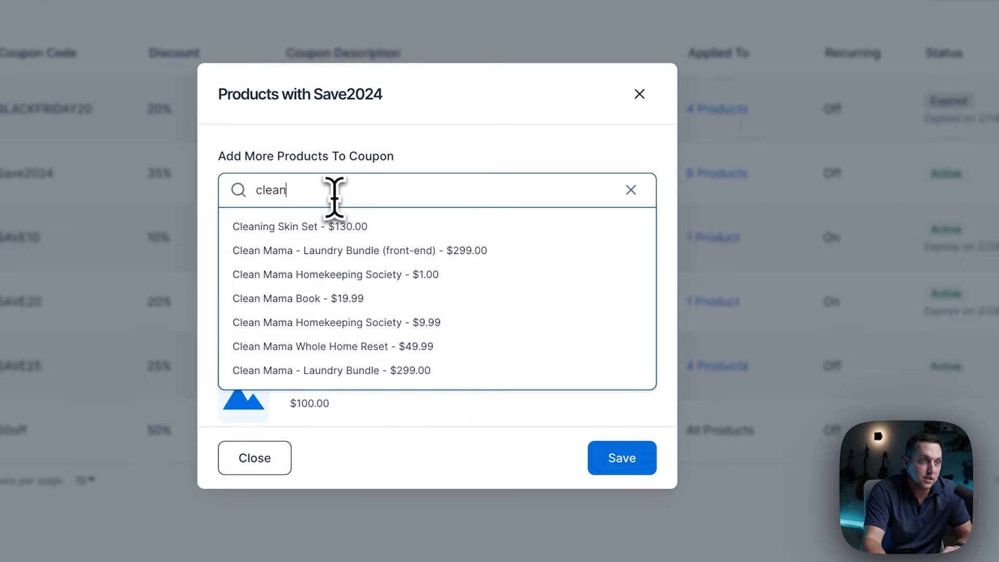
key("Backspace")
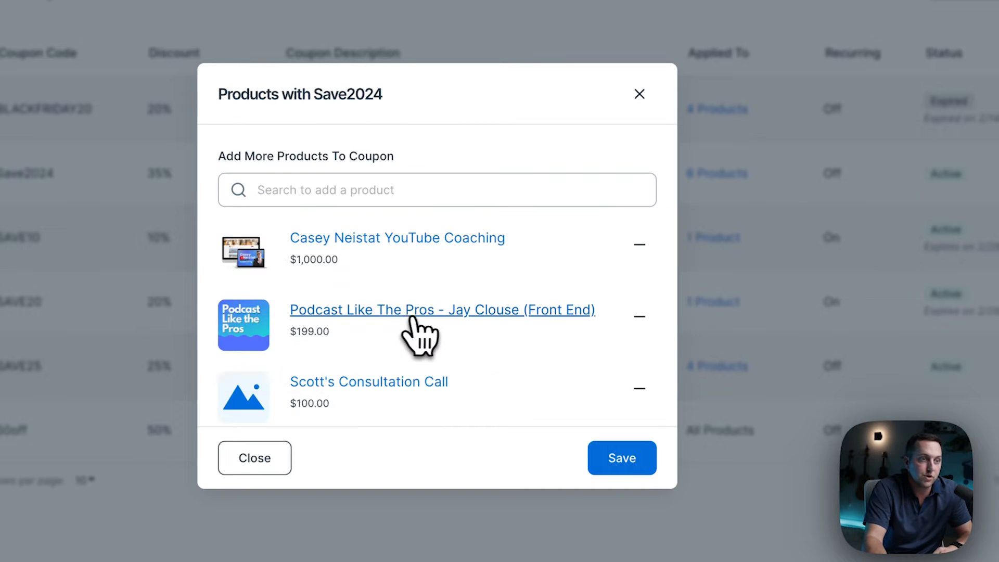
scroll("down", 3)
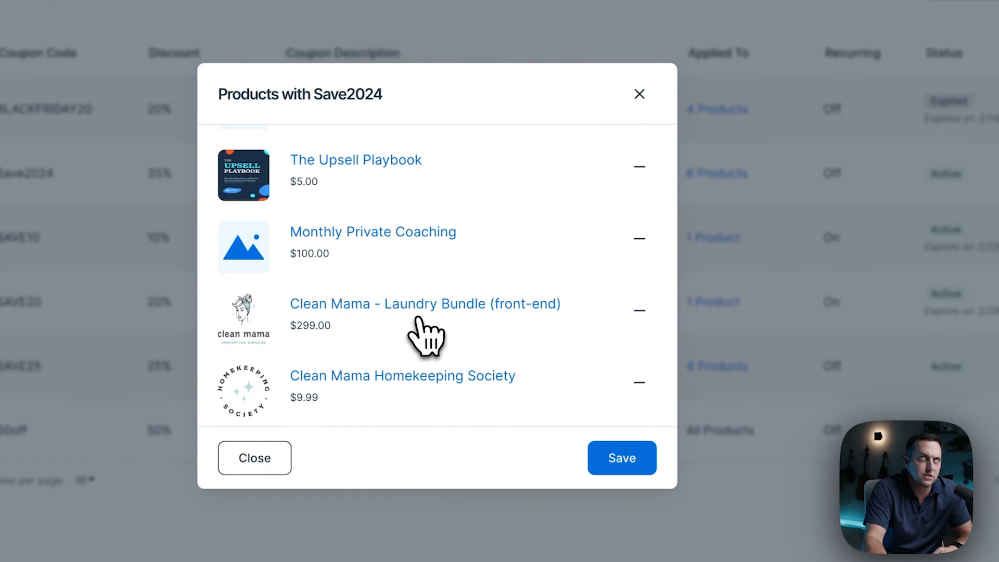
scroll("down", 3)
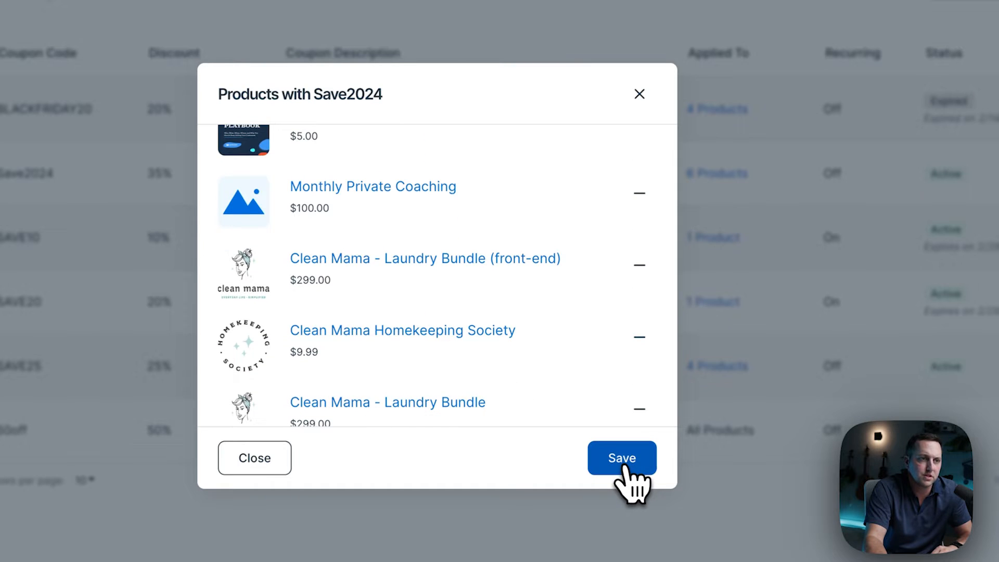
left_click(621, 457)
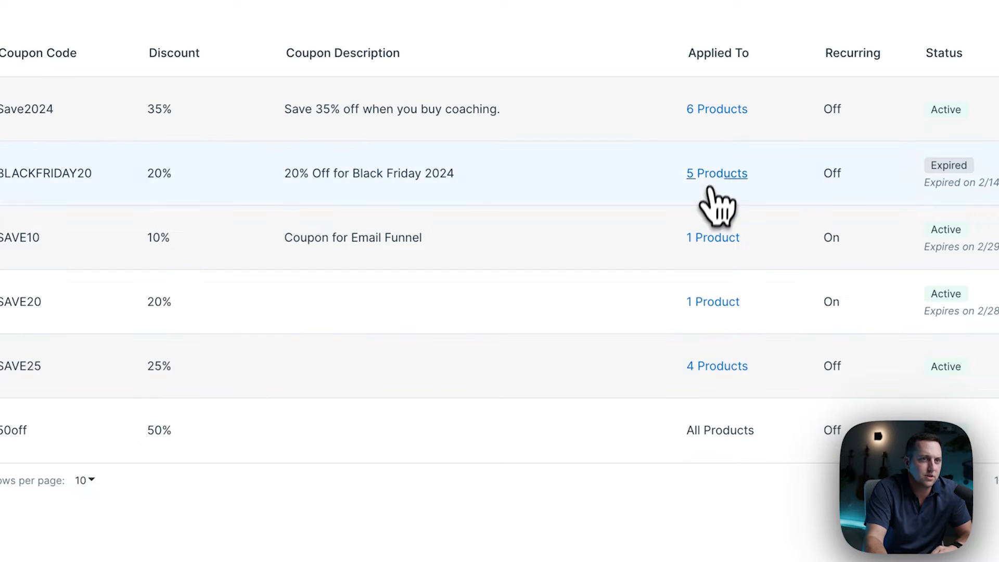
Reopen the Save2024 product list to verify the Clean Mama items, then close it.
left_click(715, 109)
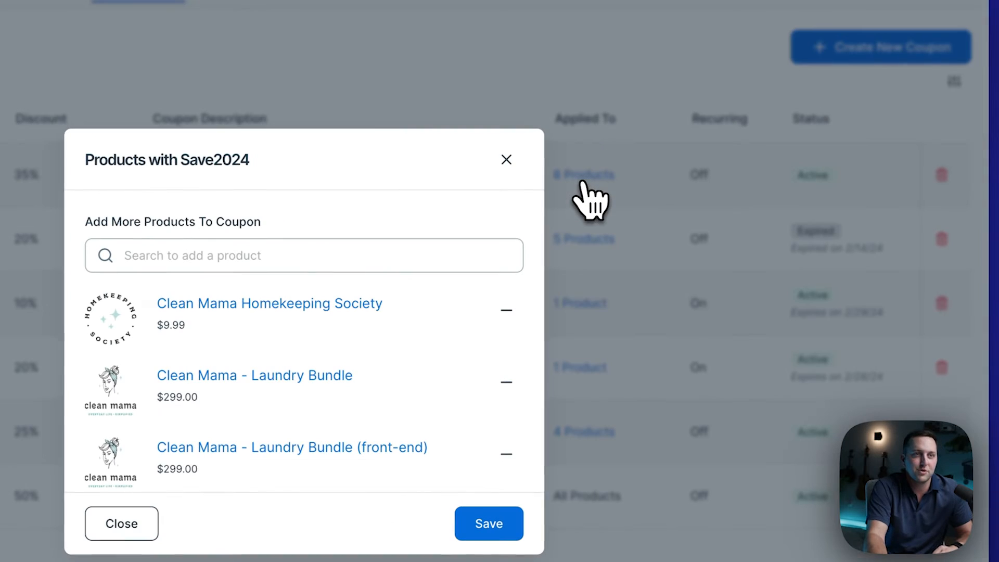
scroll("down", 3)
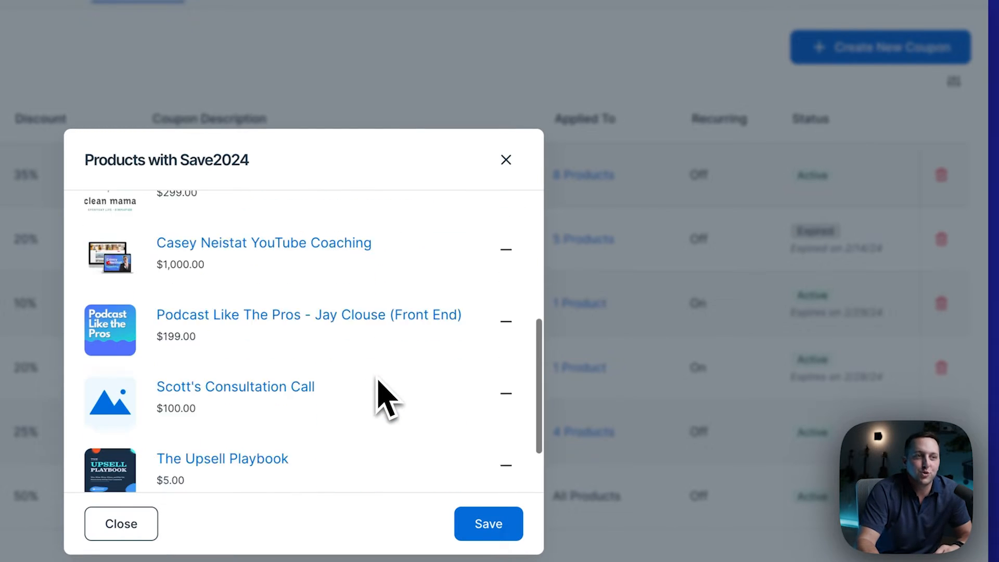
scroll("up", 3)
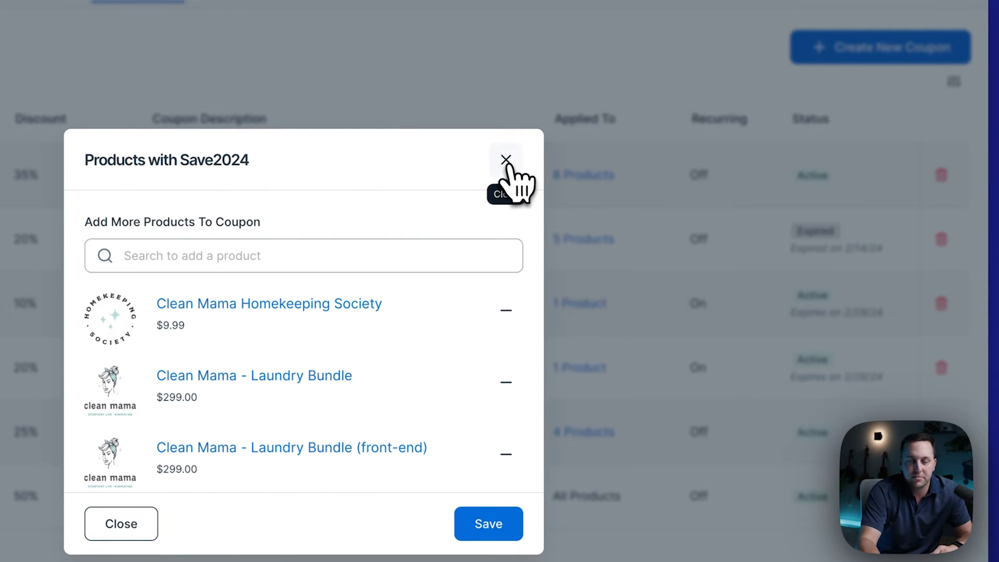
left_click(506, 159)
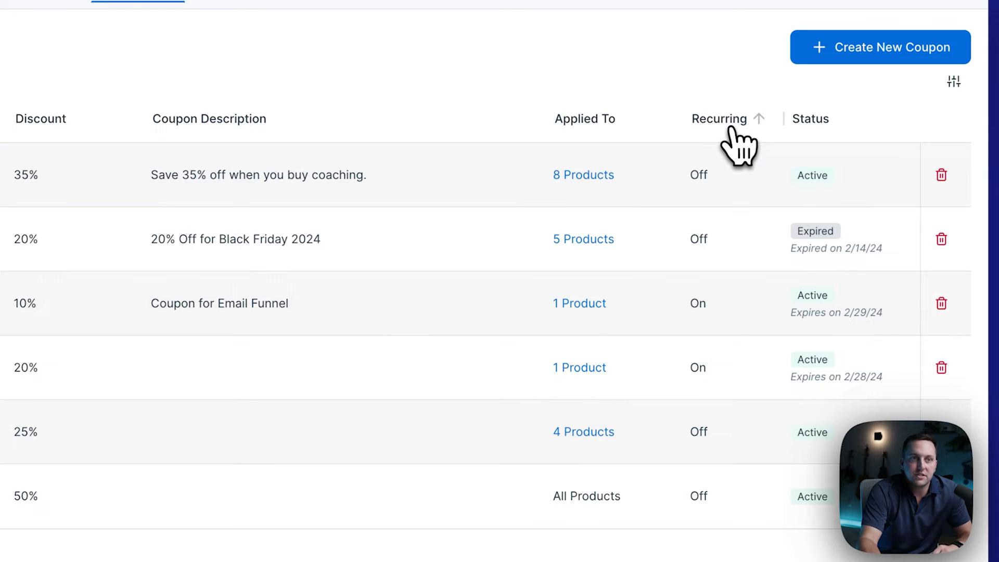
mouse_move(713, 332)
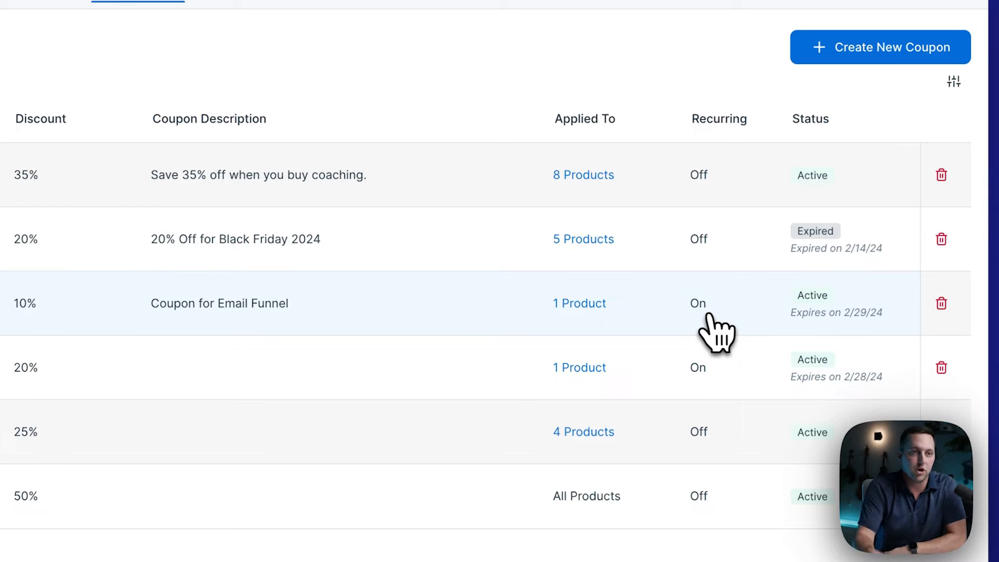
mouse_move(828, 239)
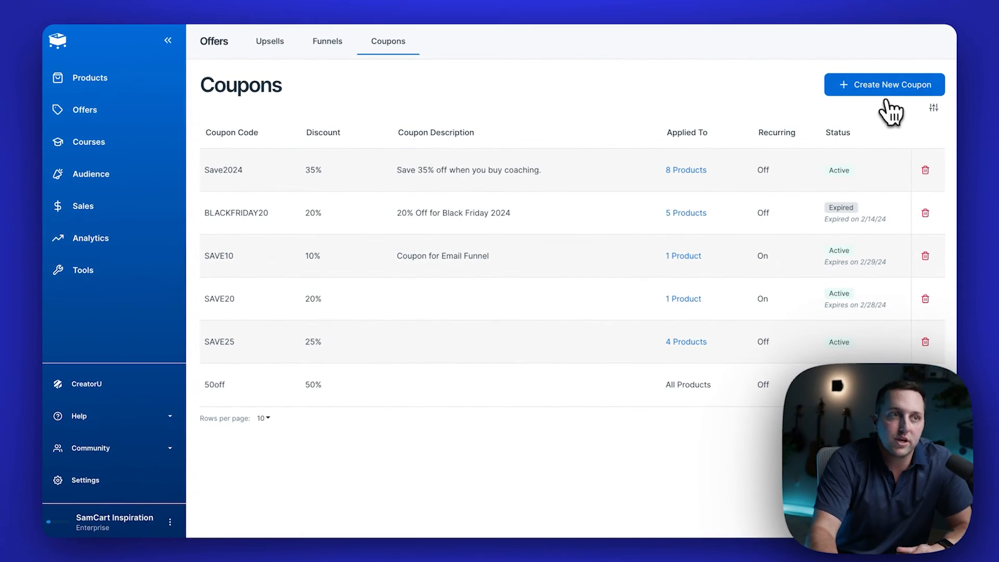
Start a new coupon with code Coup25 and a 25% percentage discount.
left_click(884, 84)
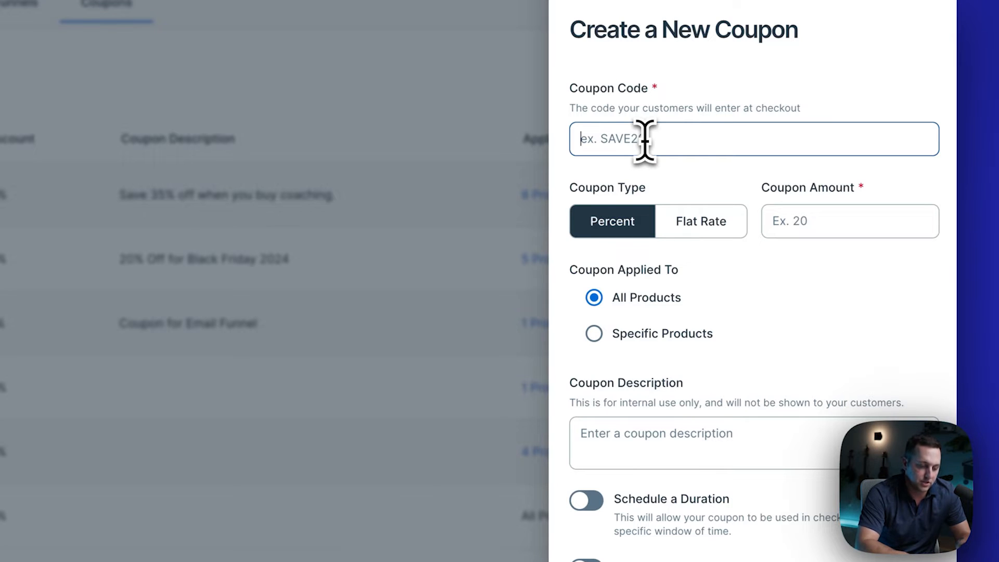
type("Coup25")
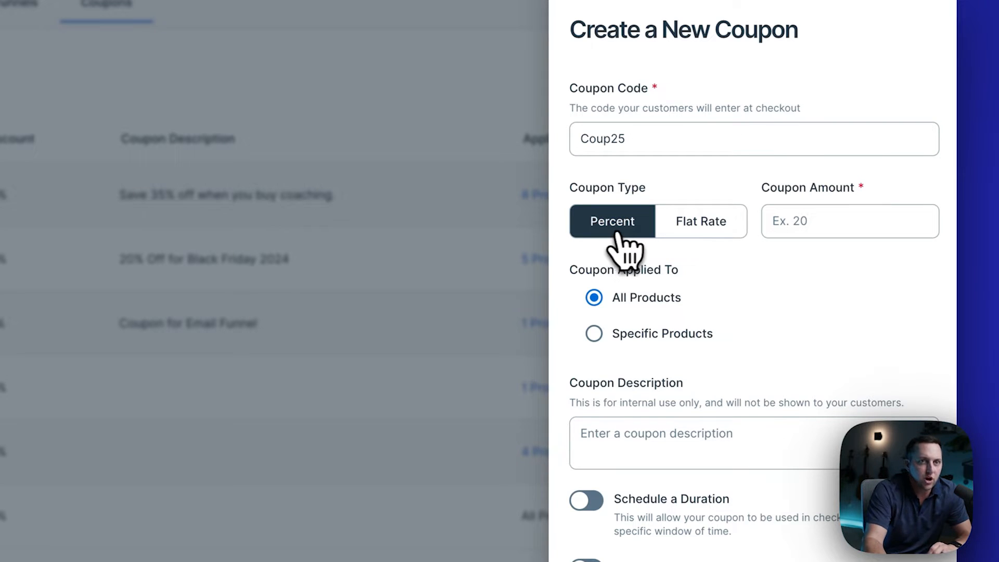
left_click(700, 221)
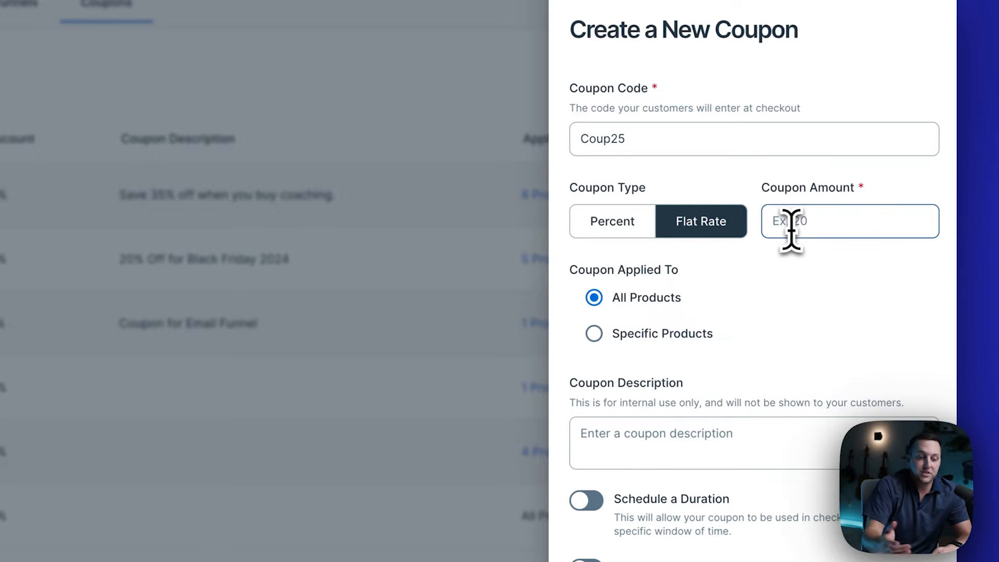
type("10.00")
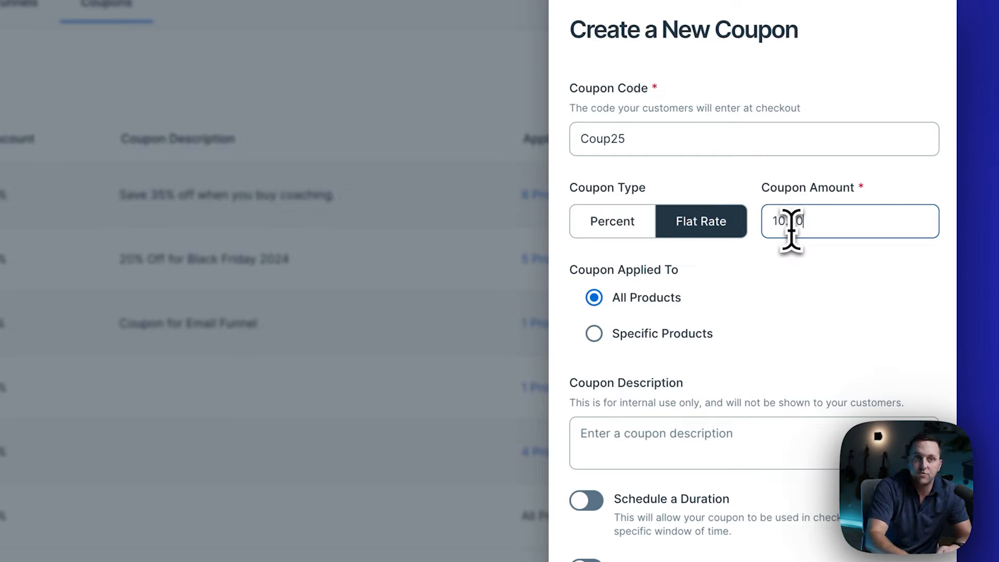
left_click(611, 221)
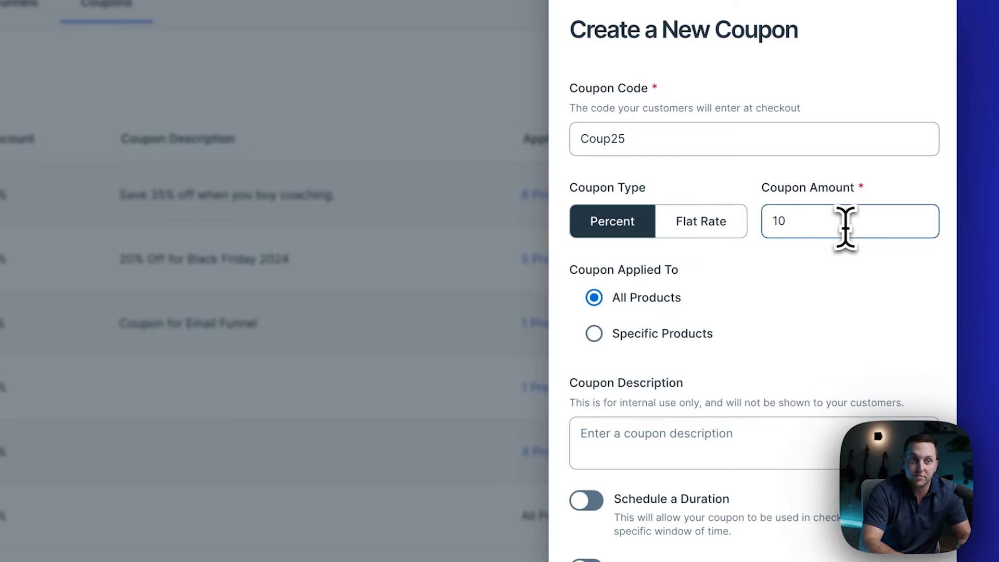
type("25")
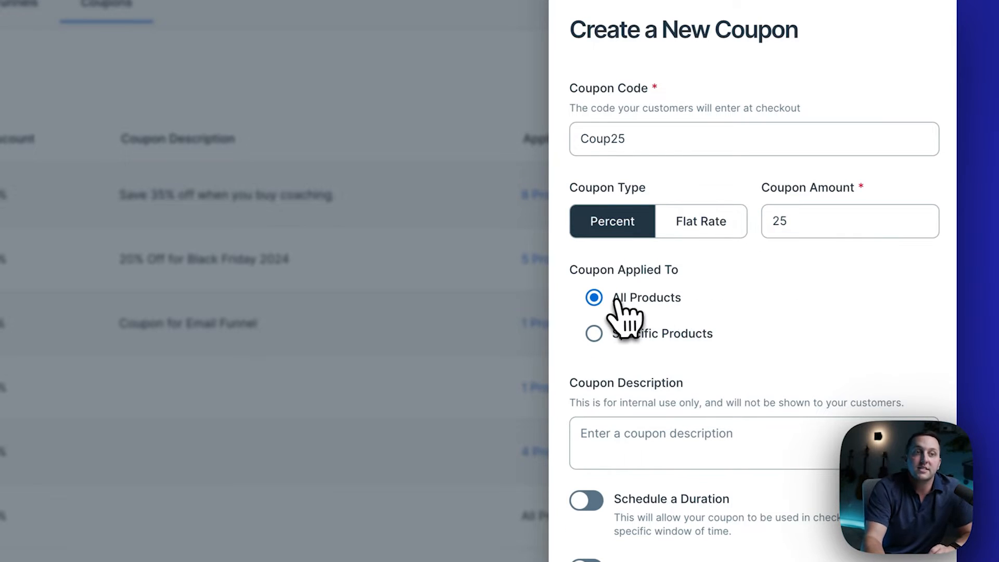
Restrict Coup25 to Scott's Consultation Call, Scott's Awesome Course Bonus and The Upsell Playbook.
left_click(593, 333)
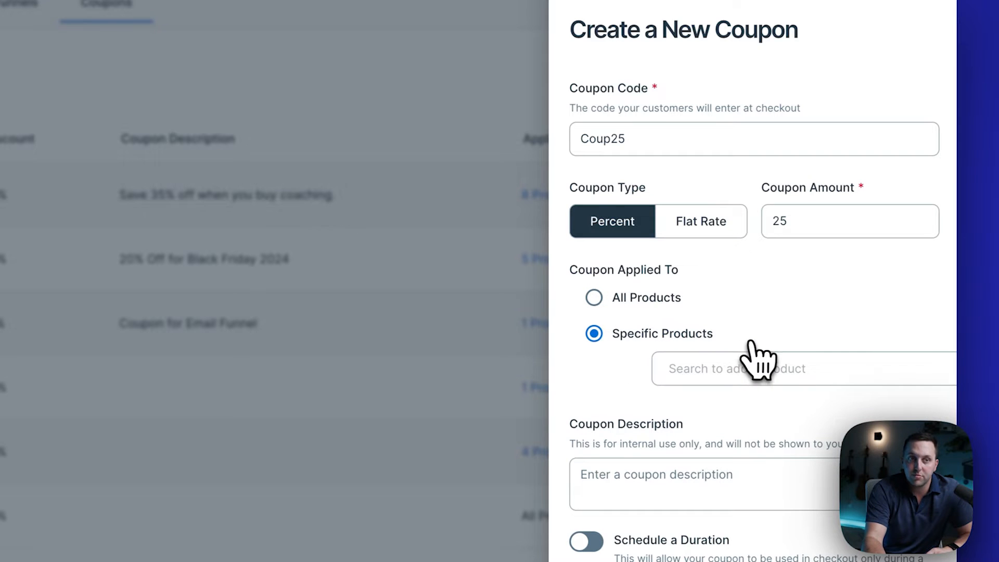
left_click(735, 368)
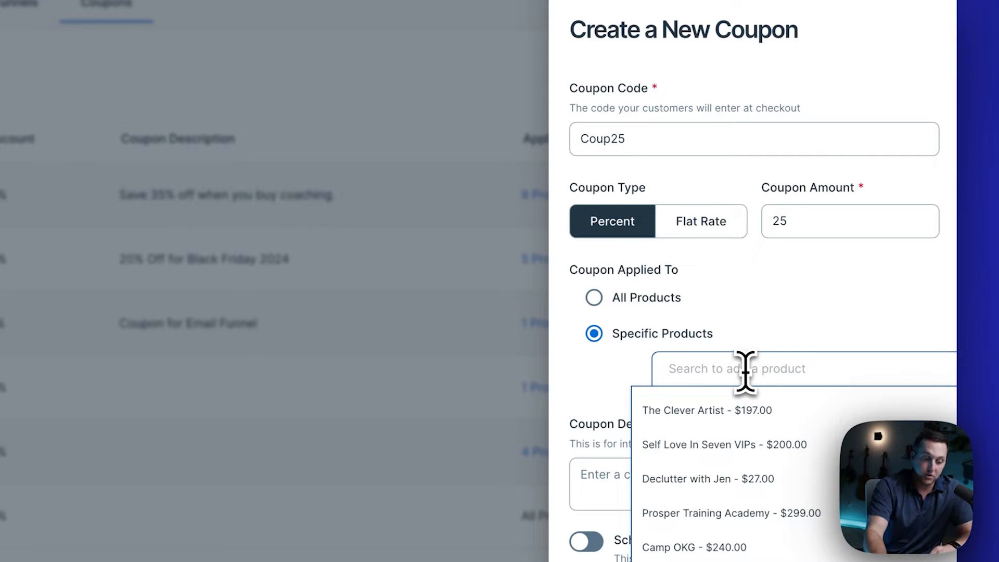
type("scott")
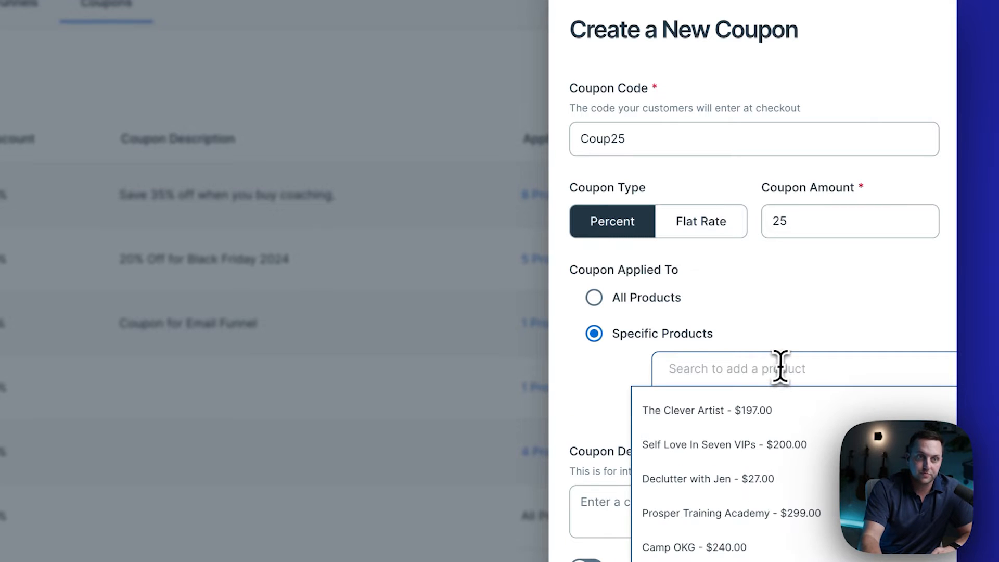
type("scott")
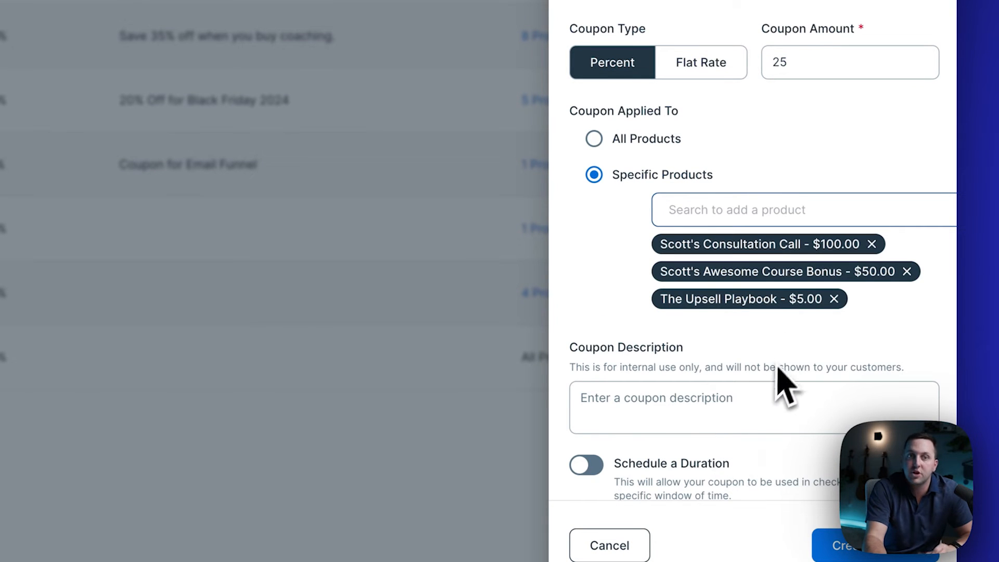
scroll("down", 3)
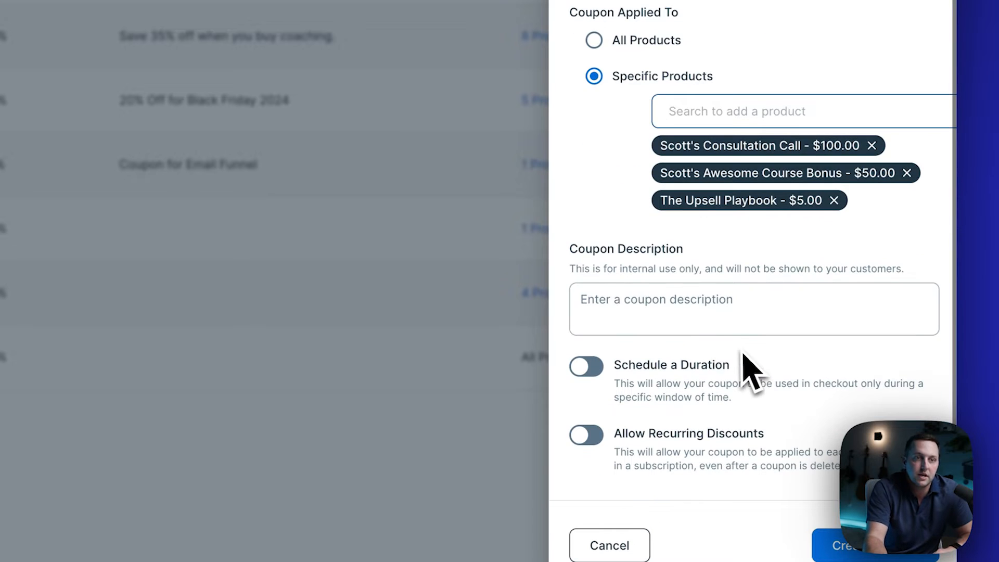
left_click(700, 309)
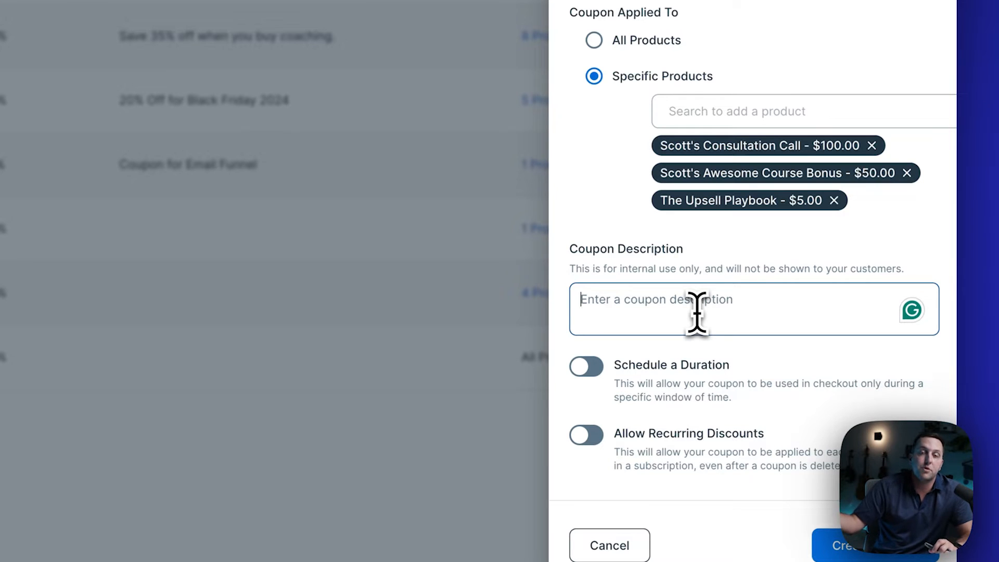
mouse_move(700, 360)
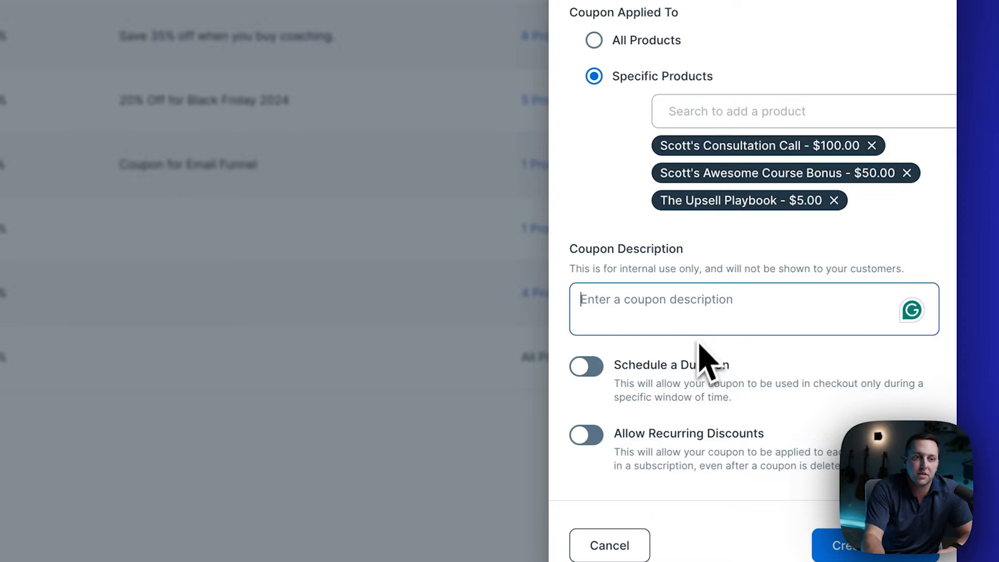
Enable scheduling and set the coupon to start February 27, 2024 at 11:00 PM.
left_click(585, 366)
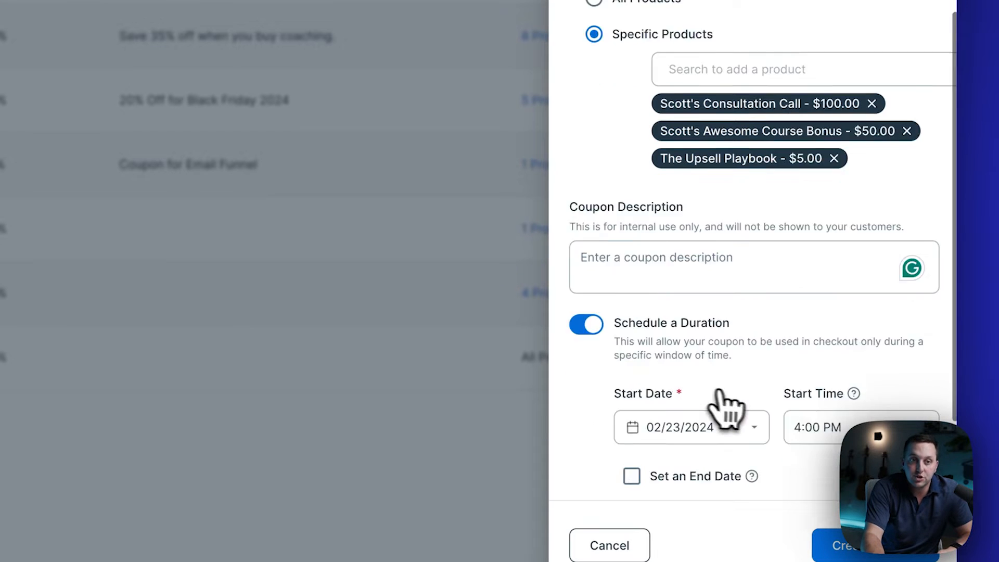
scroll("down", 3)
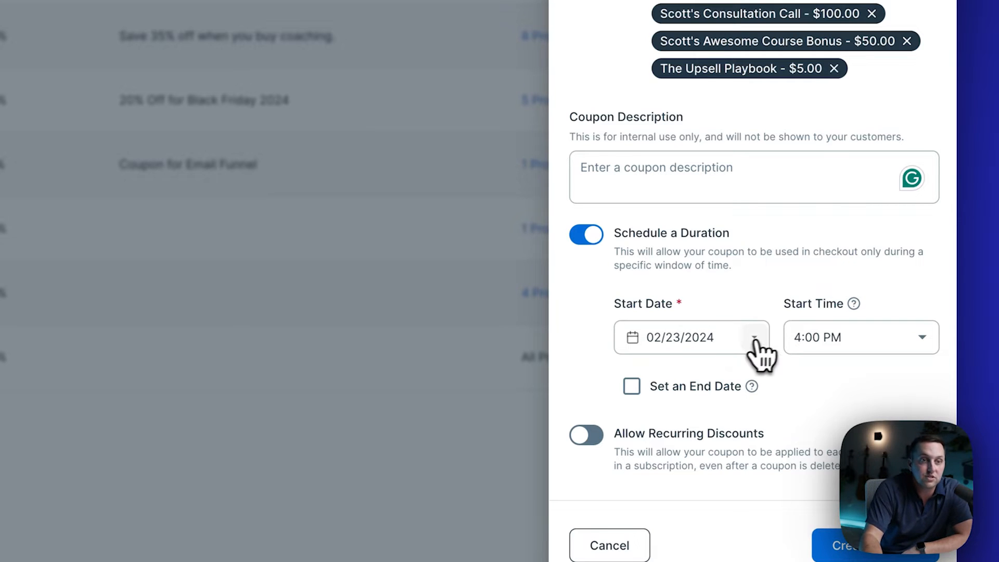
left_click(757, 338)
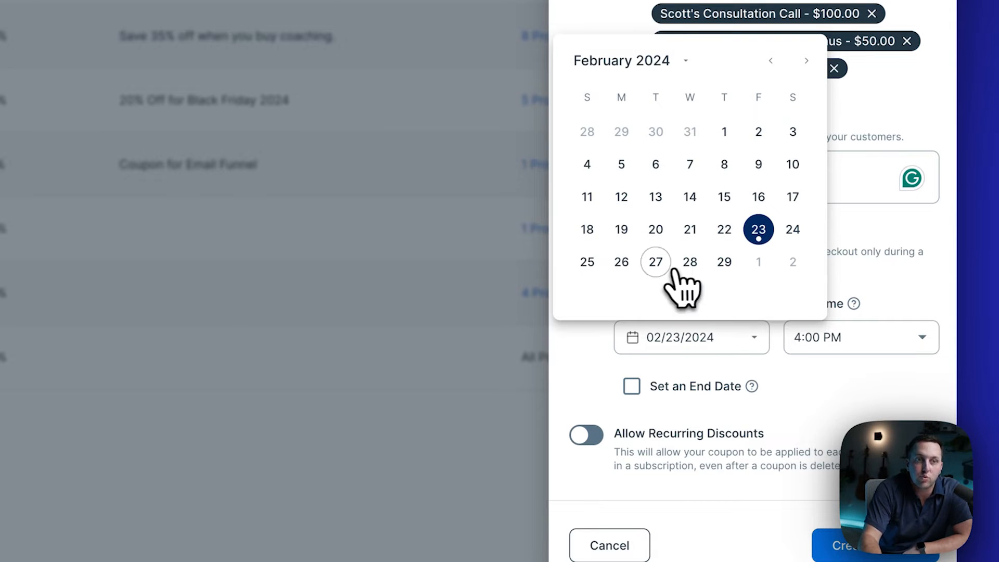
left_click(654, 261)
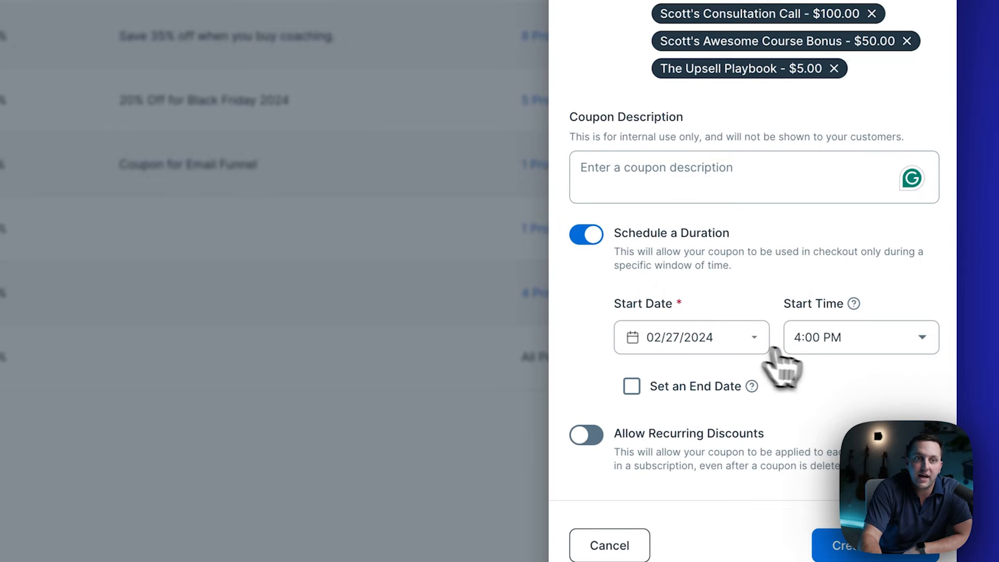
left_click(859, 337)
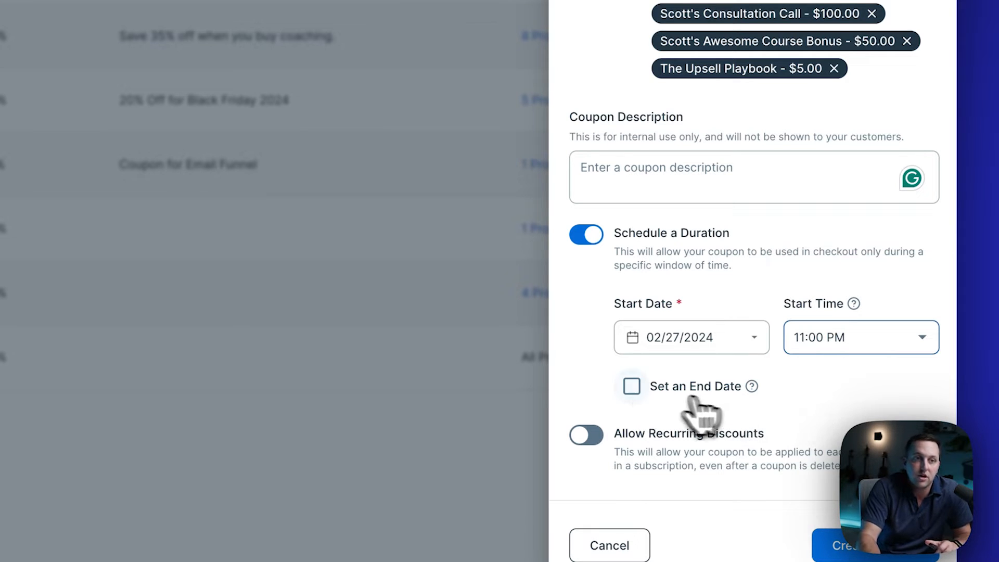
Add an end date of March 3, 2024 at 11:00 PM to the coupon.
left_click(631, 386)
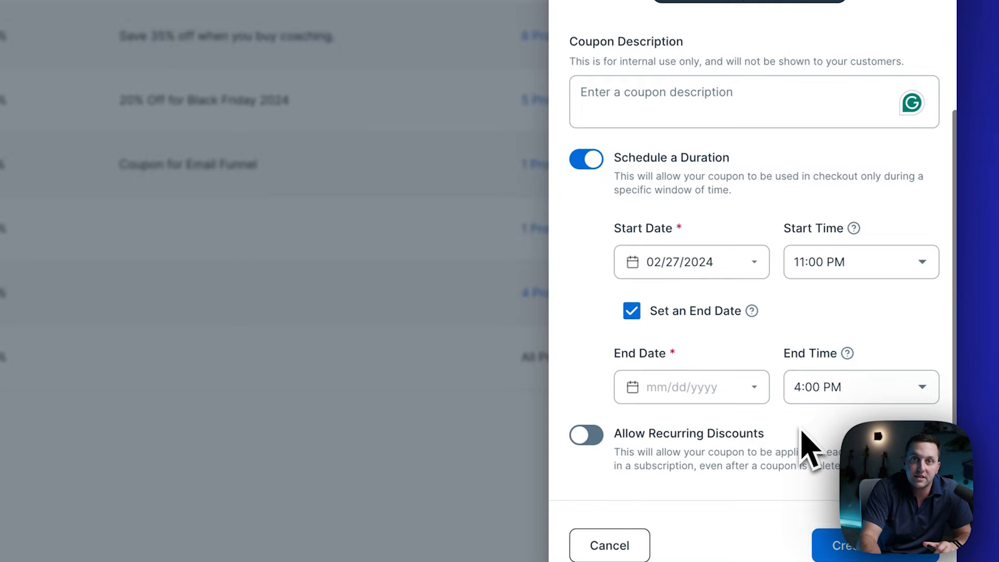
left_click(691, 387)
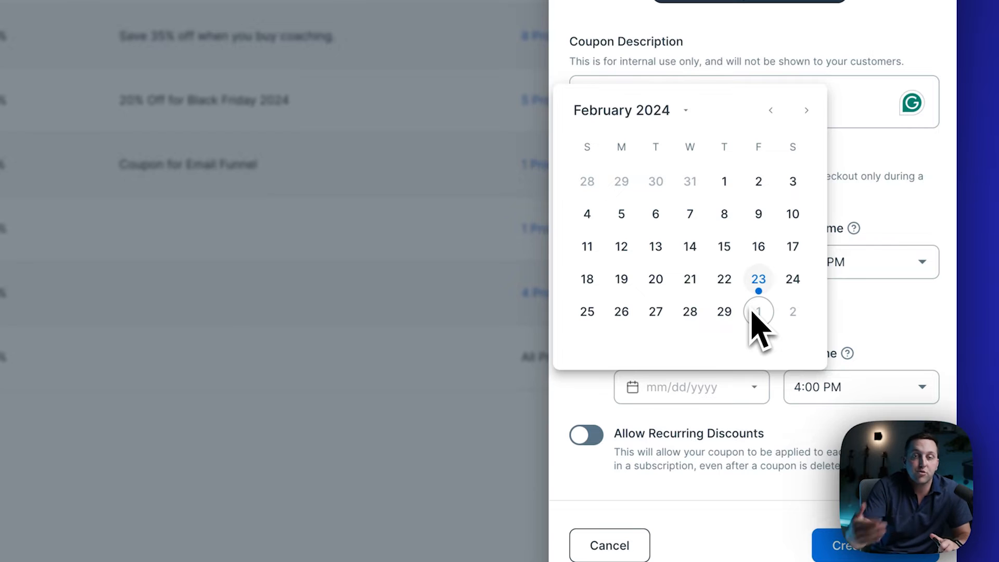
left_click(806, 110)
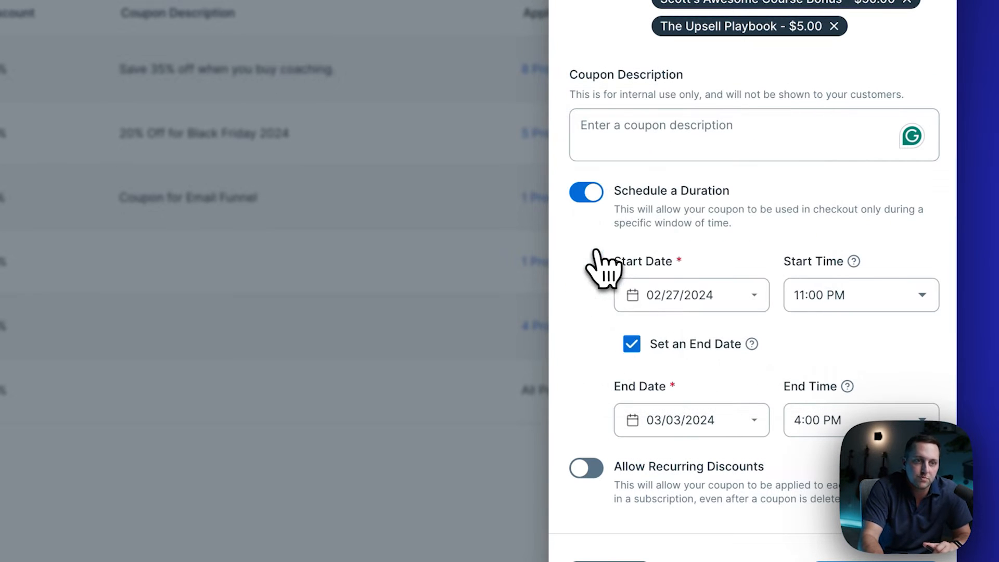
left_click(853, 420)
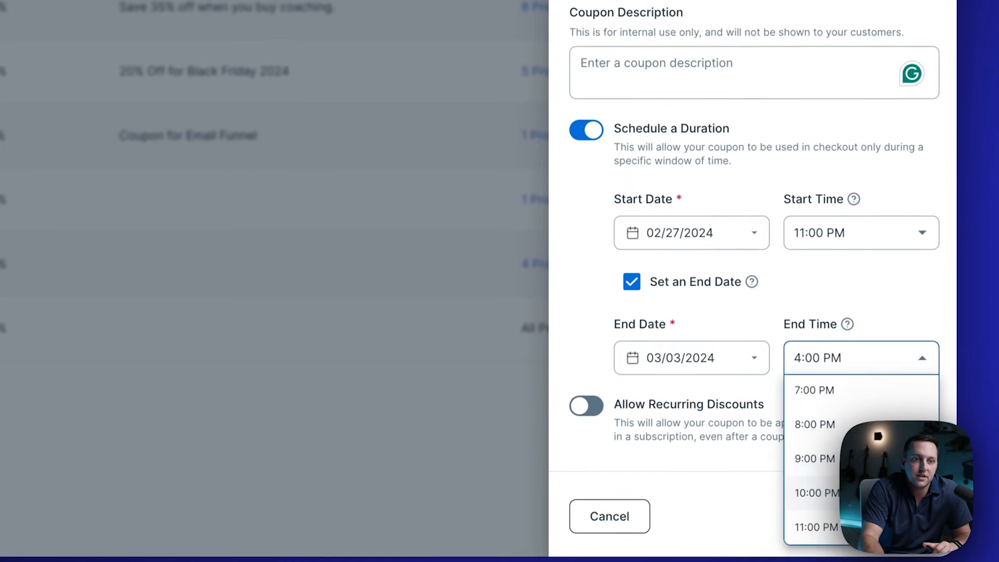
left_click(814, 527)
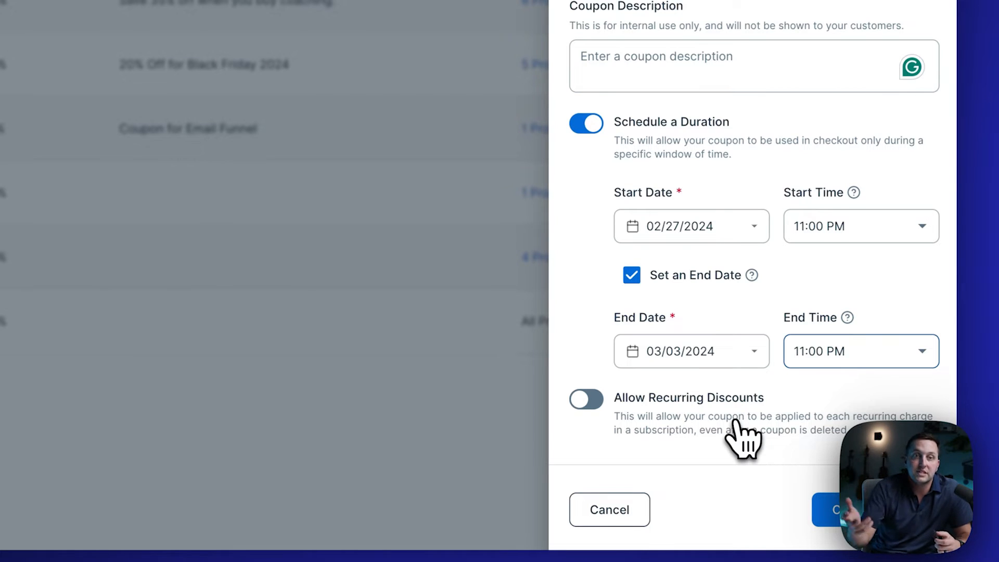
Enable Allow Recurring Discounts and review the completed Coup25 coupon form.
left_click(585, 398)
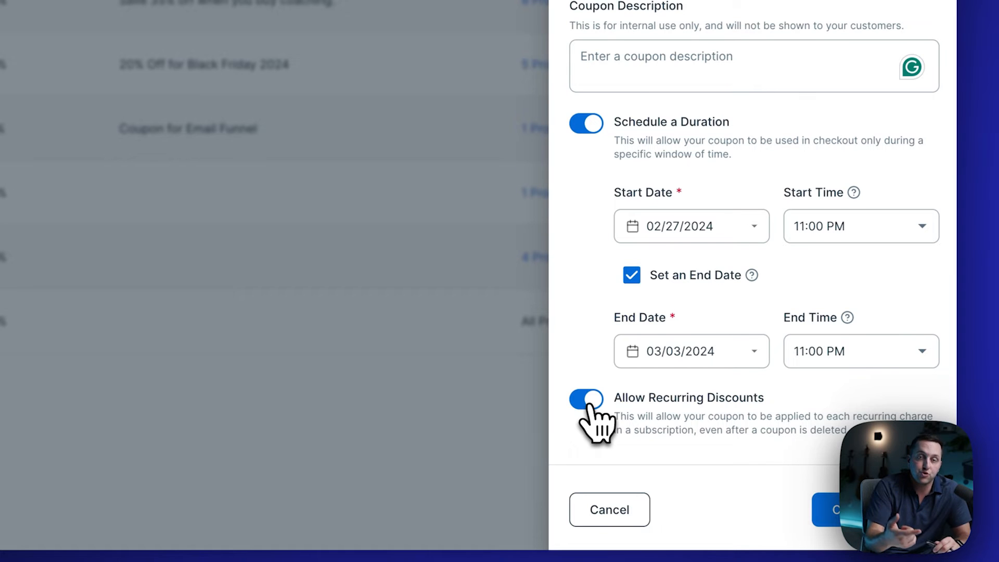
scroll("up", 3)
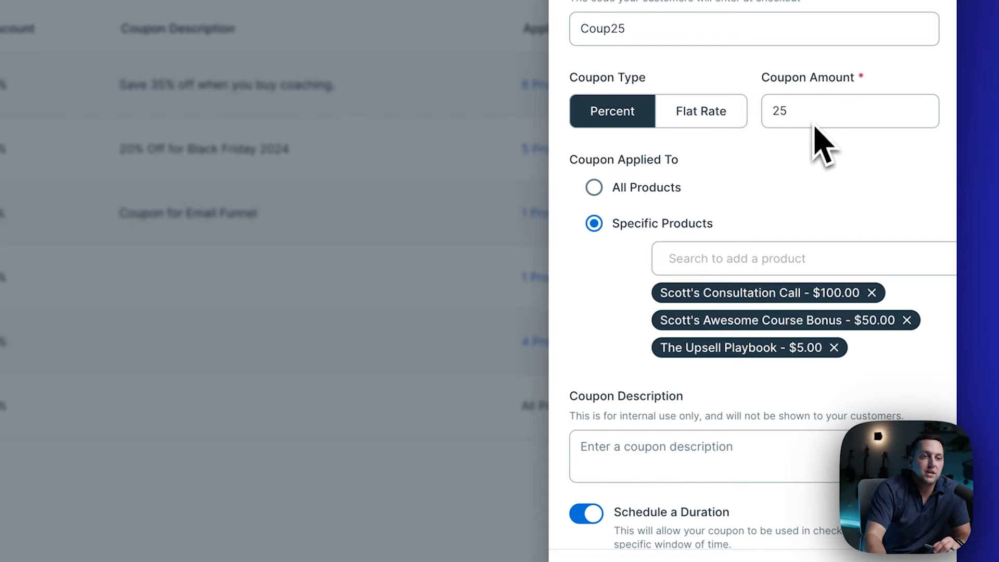
scroll("down", 3)
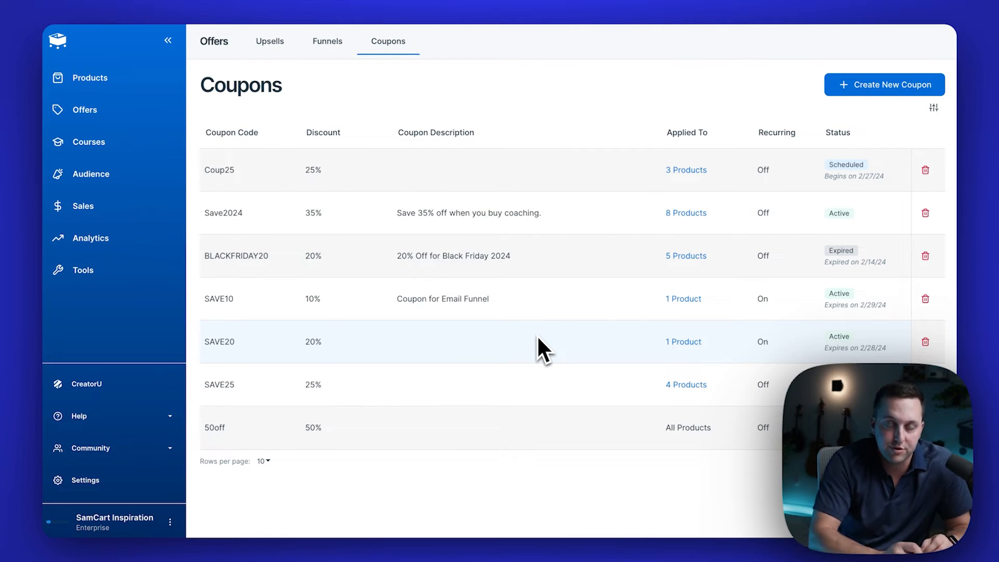
Copy the Express checkout URL from the Laundry Bundle's Checkout Anywhere options.
left_click(90, 77)
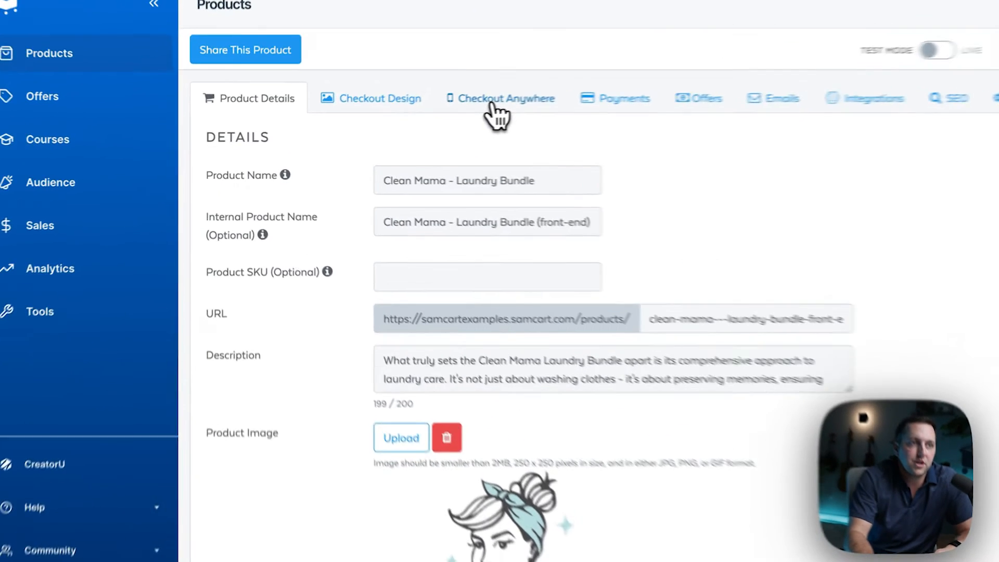
left_click(506, 99)
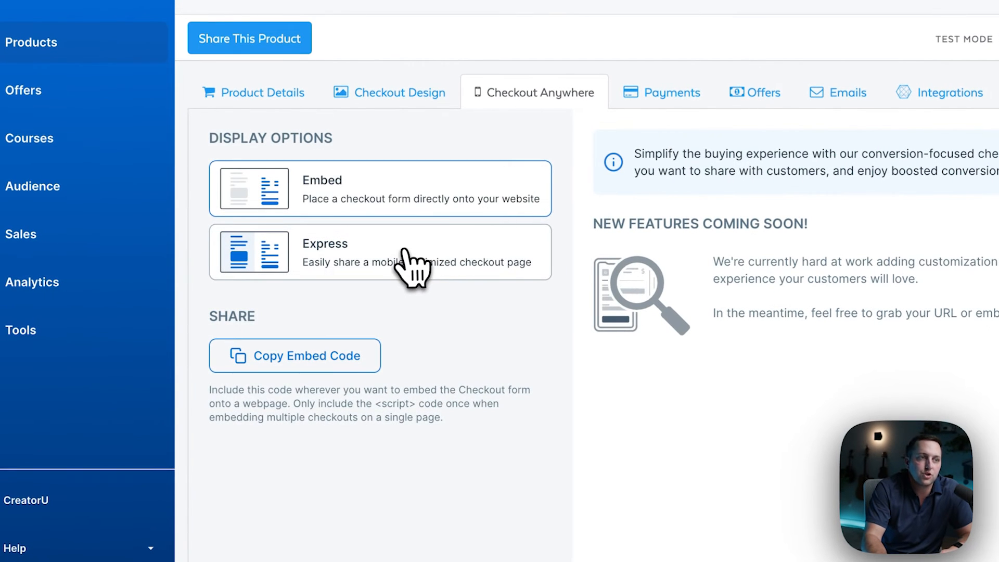
left_click(379, 252)
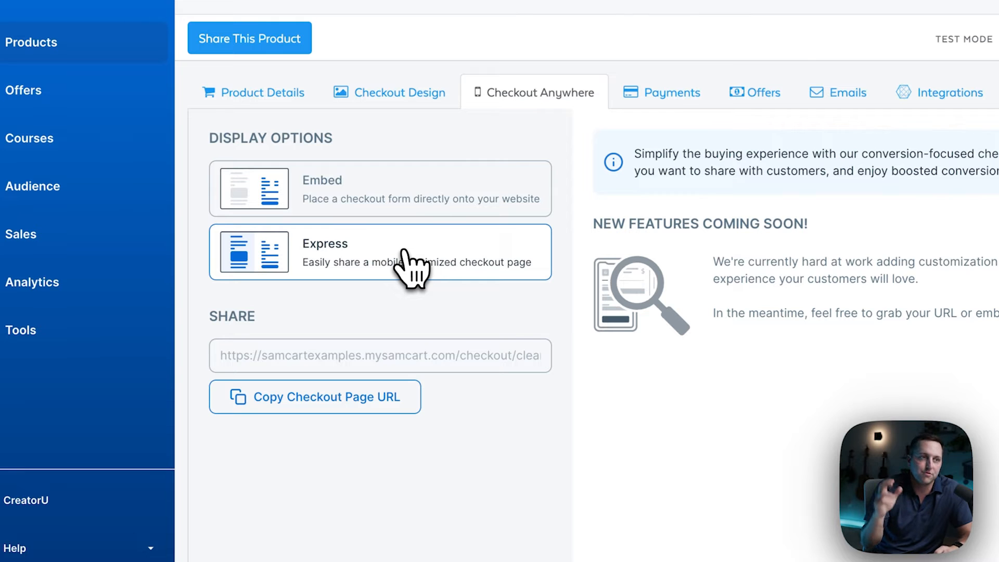
mouse_move(433, 369)
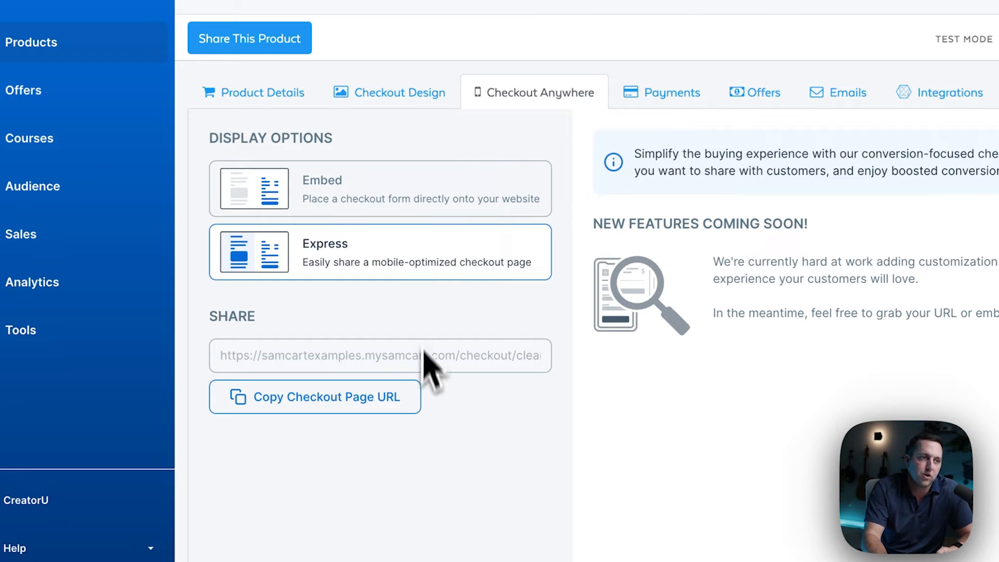
left_click(314, 397)
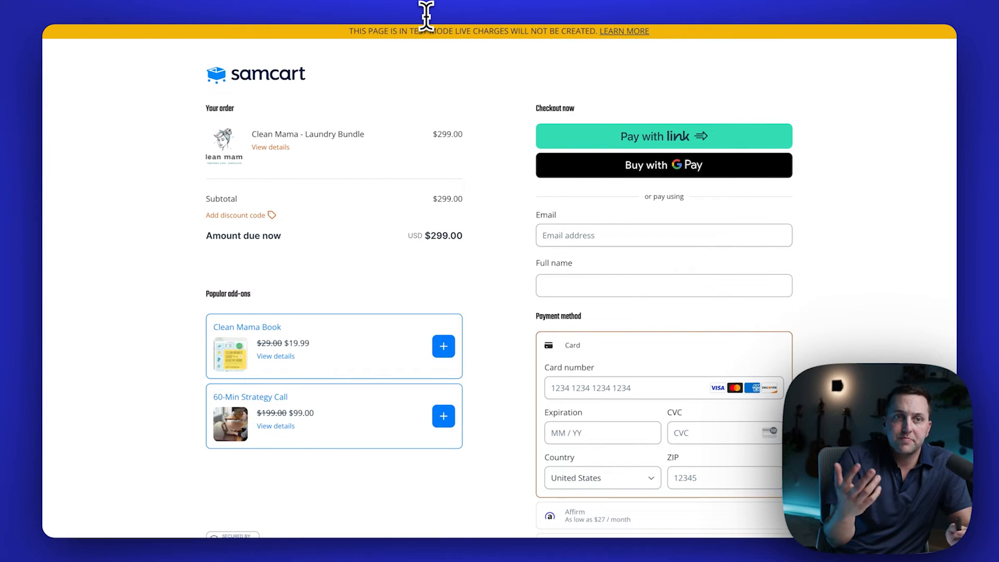
mouse_move(506, 141)
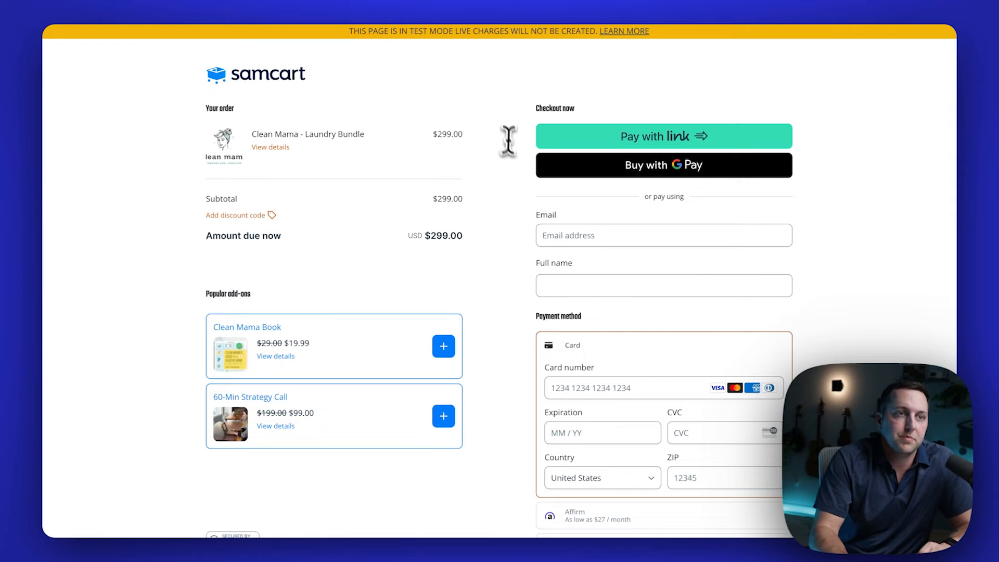
mouse_move(245, 229)
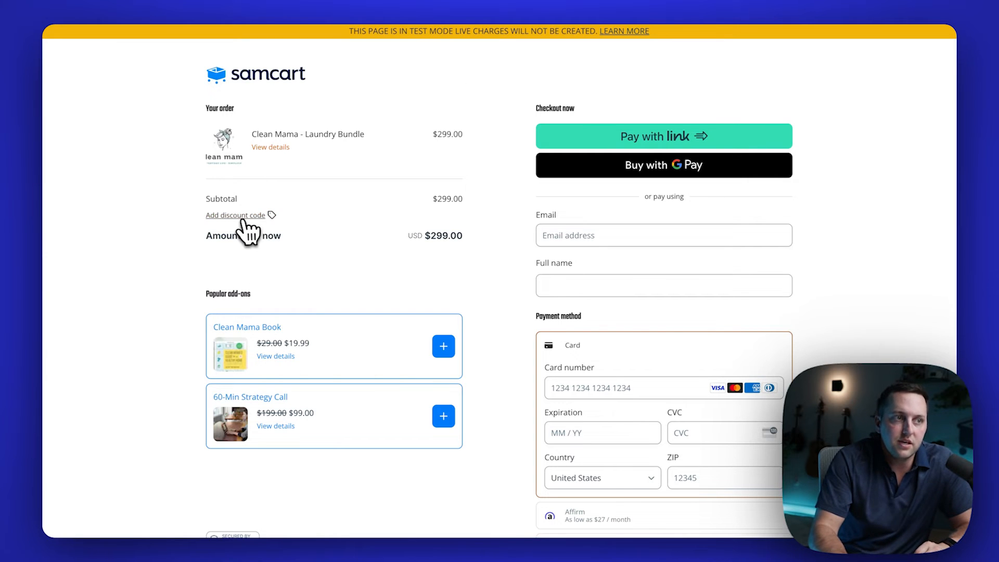
Show the discount code field on the Laundry Bundle express checkout page.
left_click(234, 215)
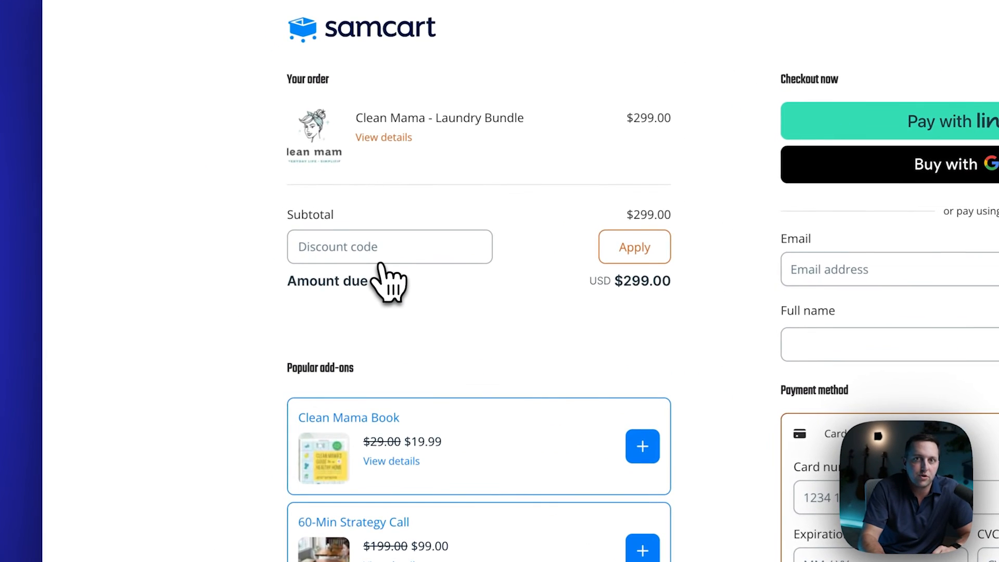
mouse_move(388, 280)
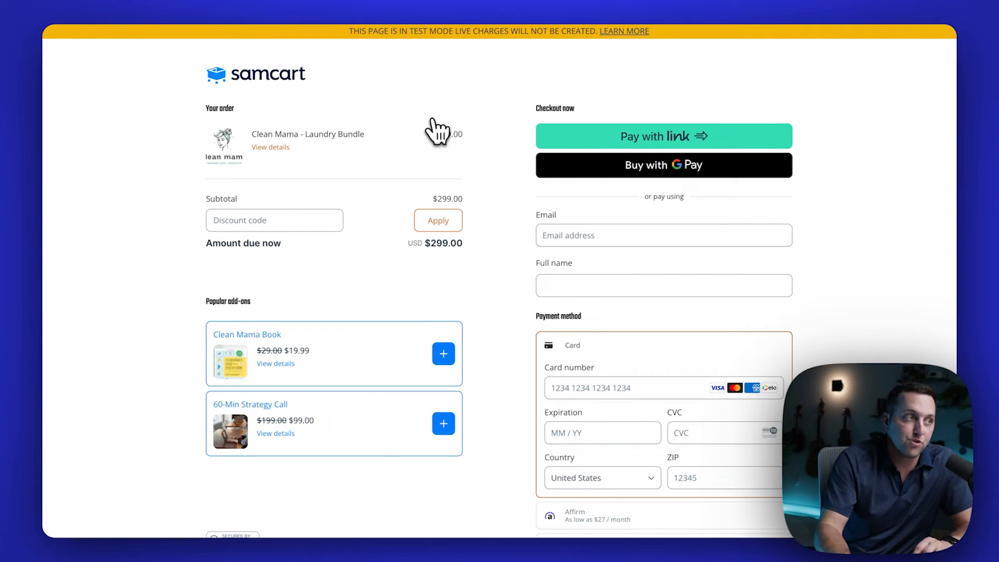
mouse_move(474, 134)
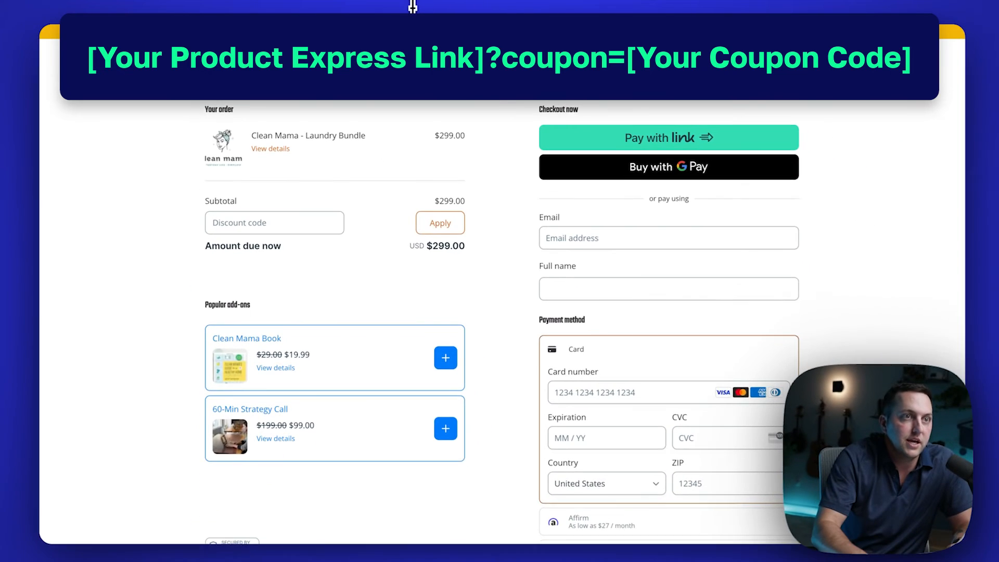
left_click(440, 222)
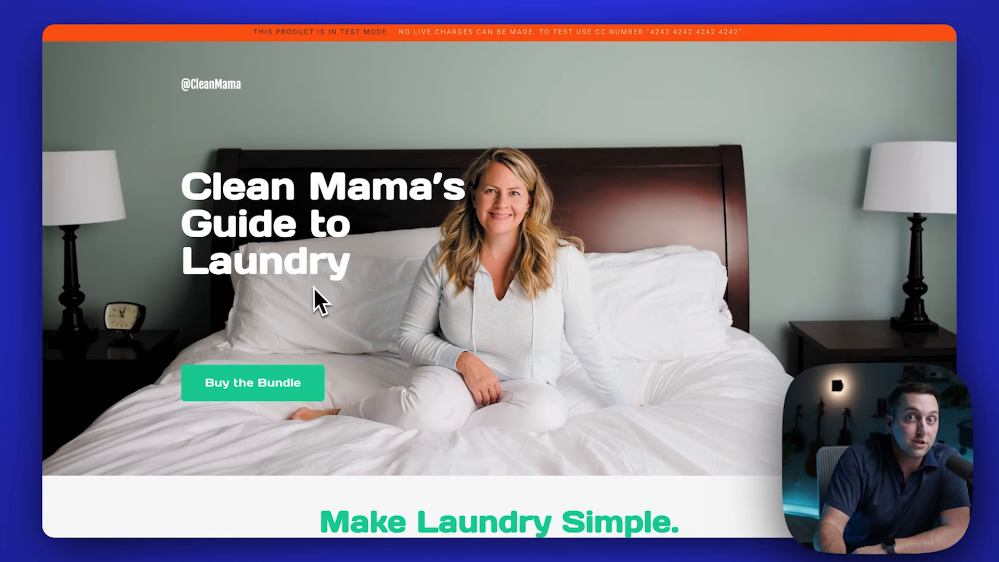
Load the sales page URL with ?coupon=save25 appended and scroll to the checkout.
scroll("down", 3)
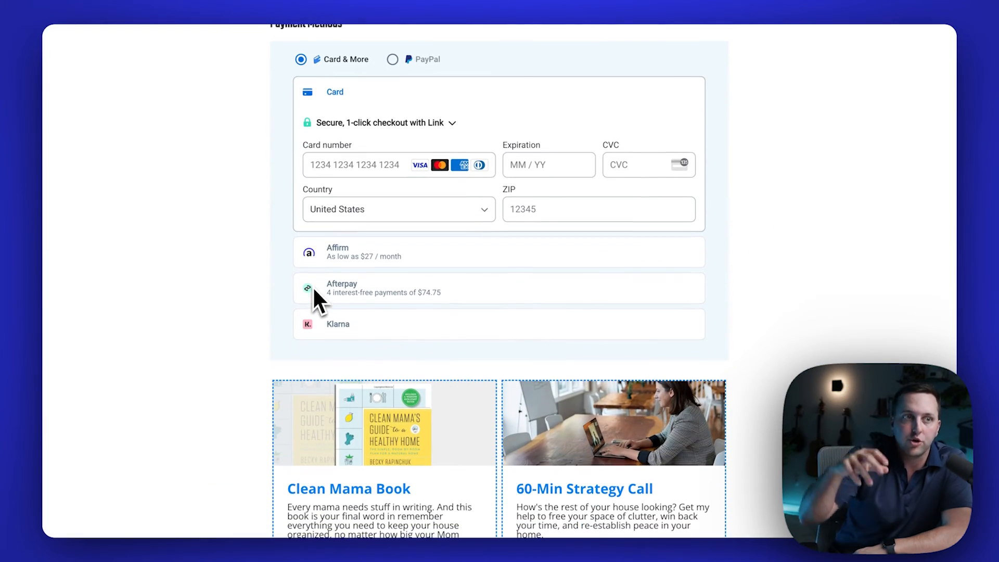
mouse_move(471, 14)
type("https://samcartexamples.samcart.com/products/clean-mama---laundry-bundle-front-end/?coupon=")
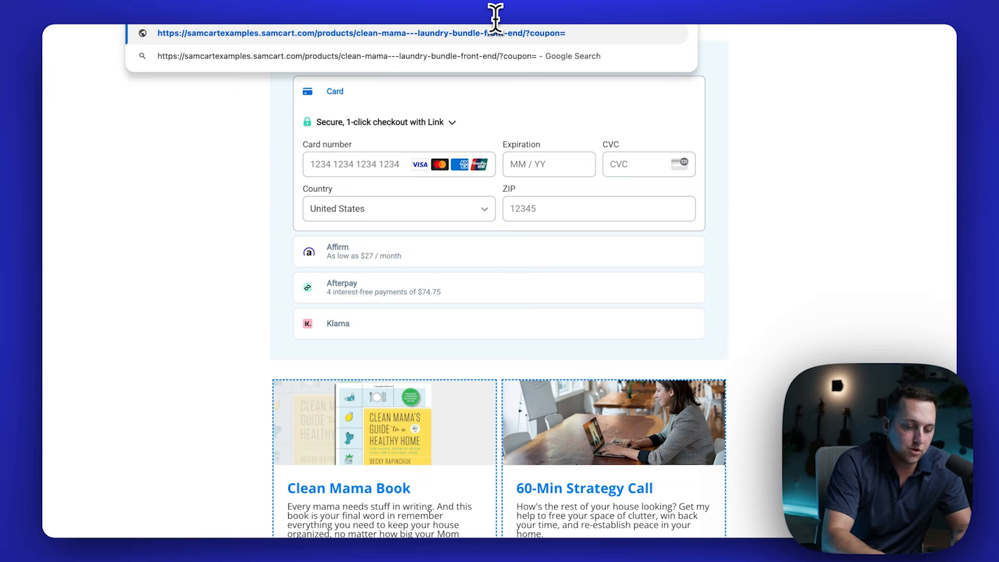
type("save25")
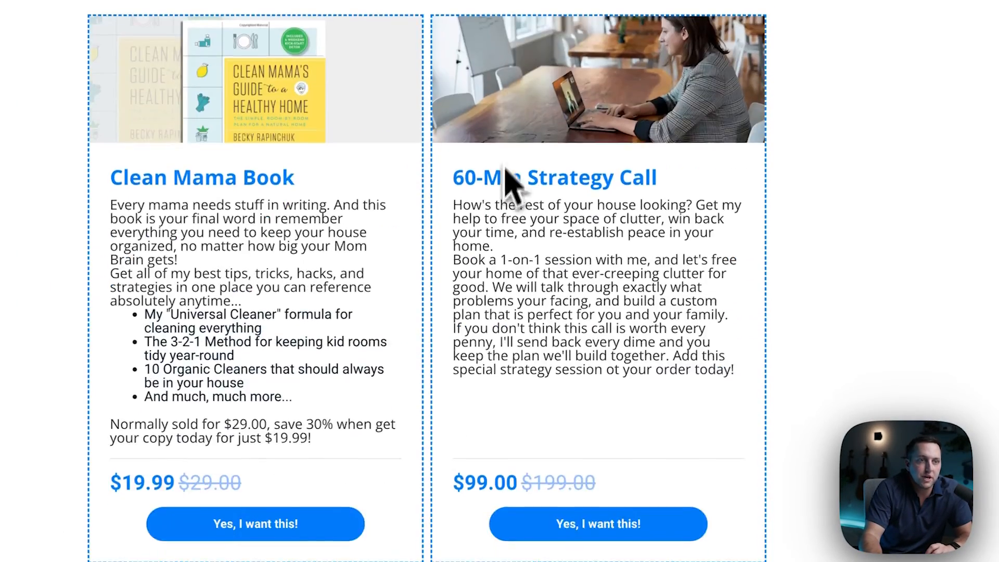
scroll("down", 3)
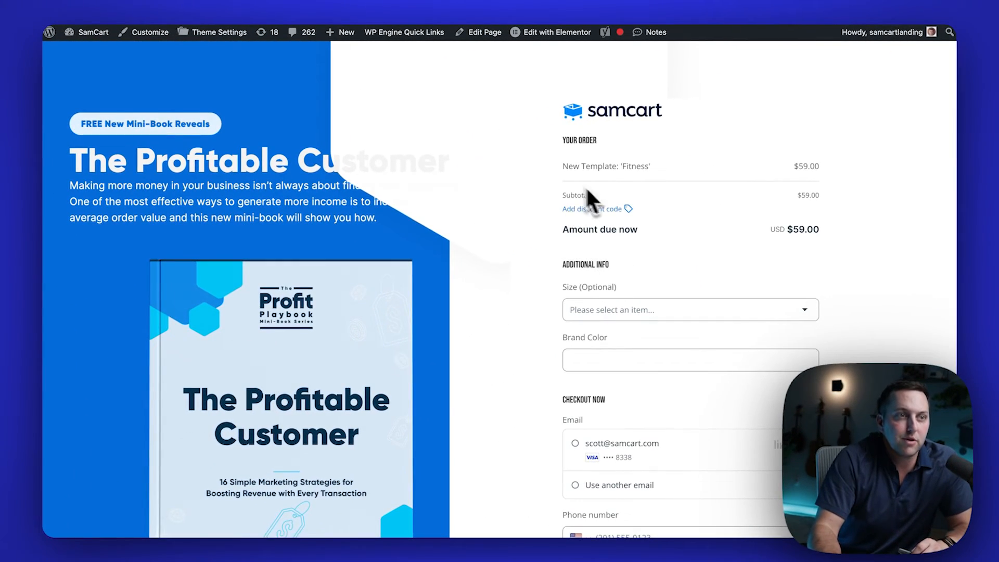
scroll("down", 3)
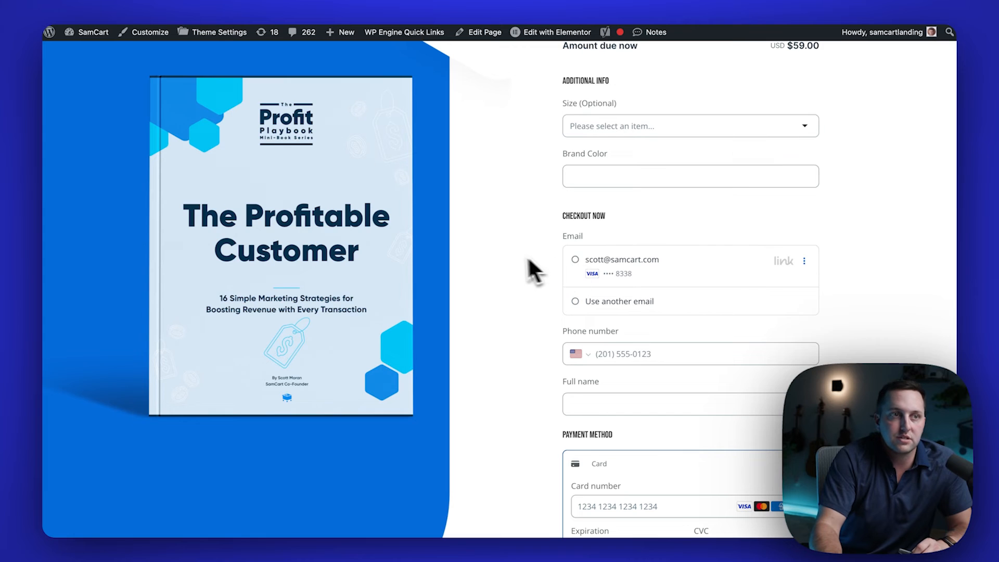
scroll("down", 3)
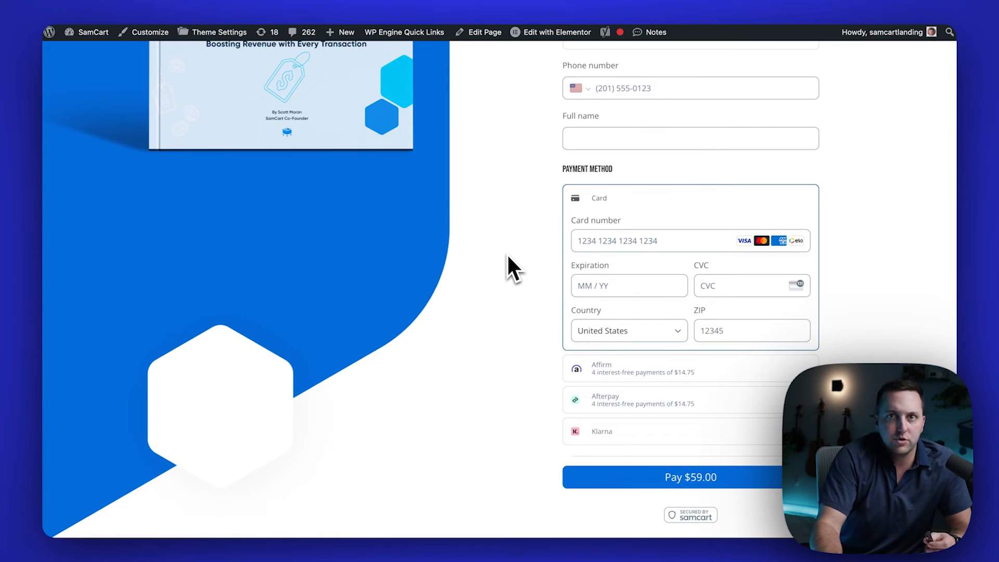
scroll("up", 3)
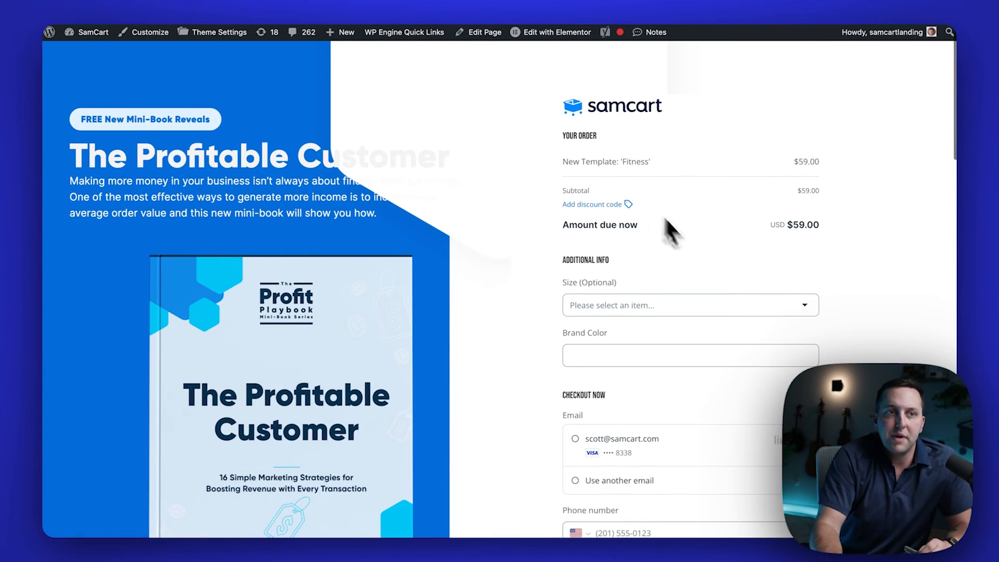
mouse_move(500, 140)
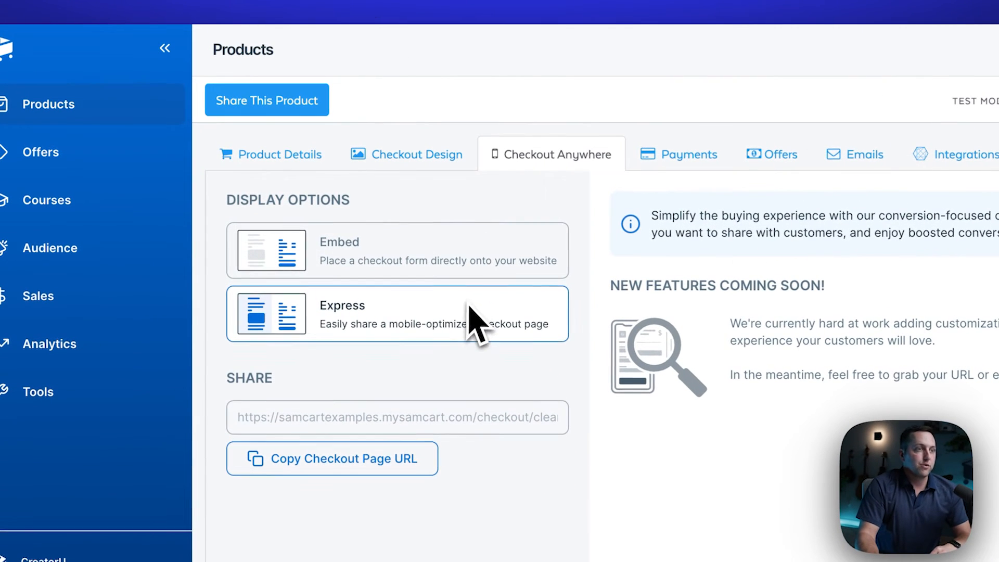
mouse_move(386, 293)
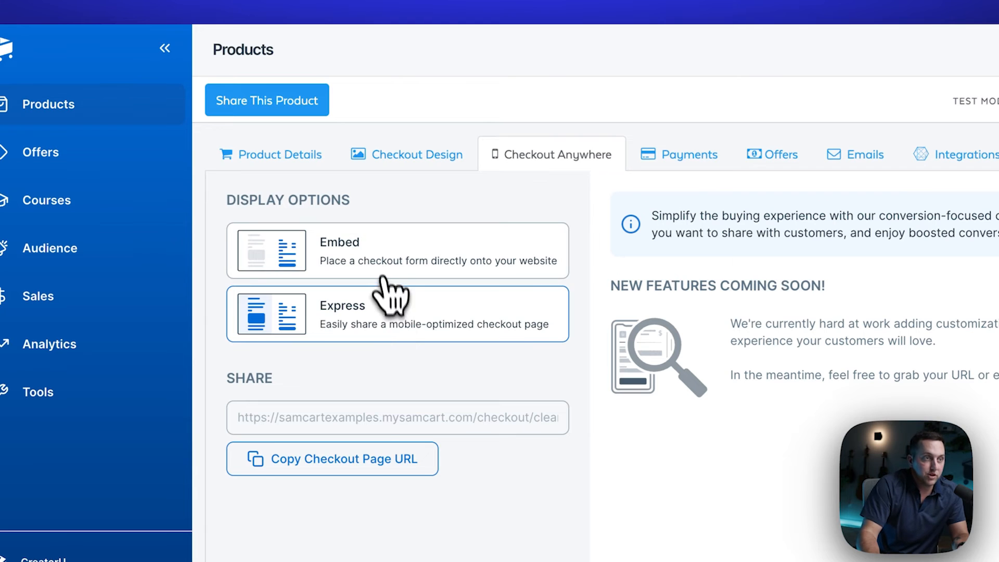
Choose the Embed display option and copy the embed code.
left_click(397, 250)
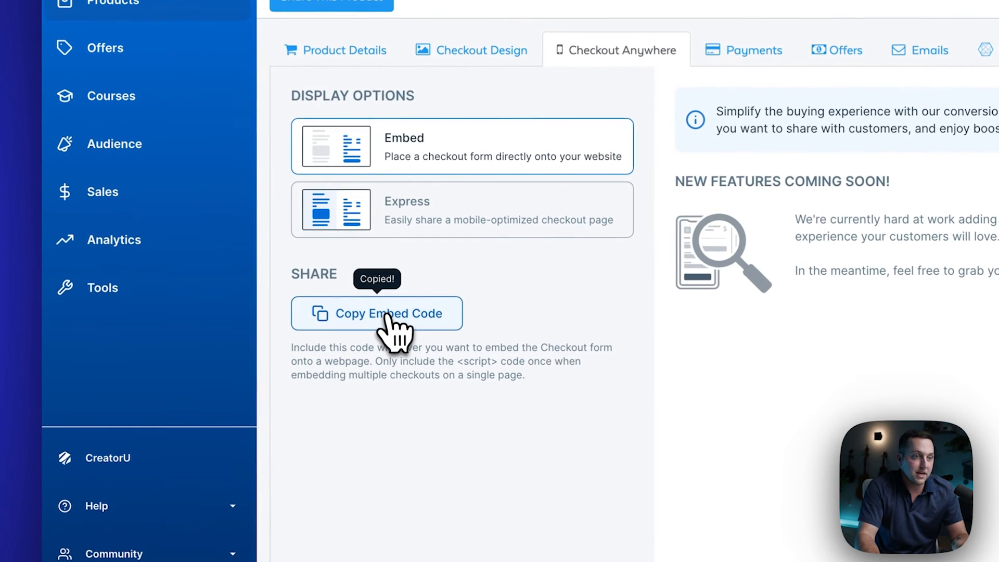
mouse_move(211, 318)
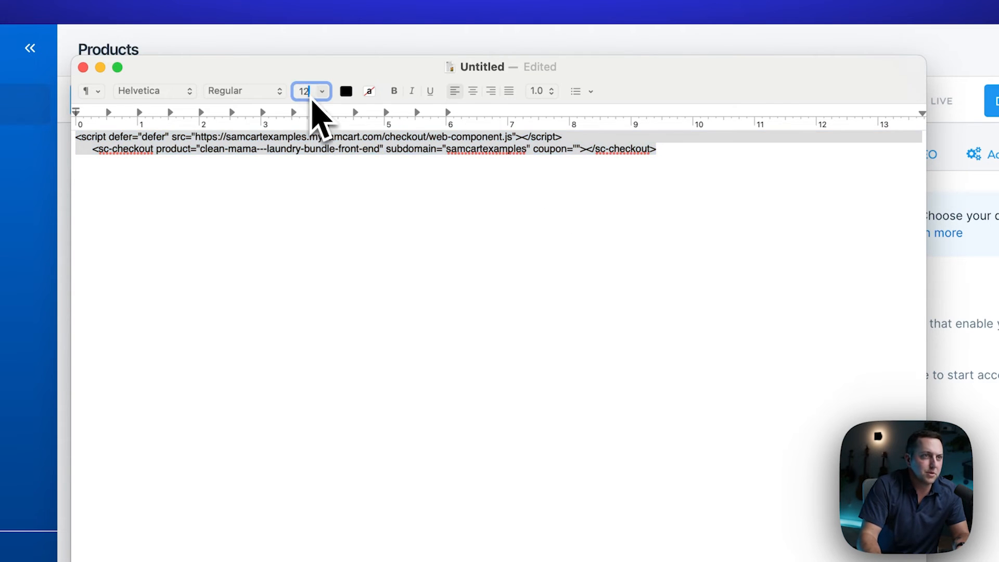
Set the pasted embed code's font size to 100 and type save25 into its coupon attribute.
type("100")
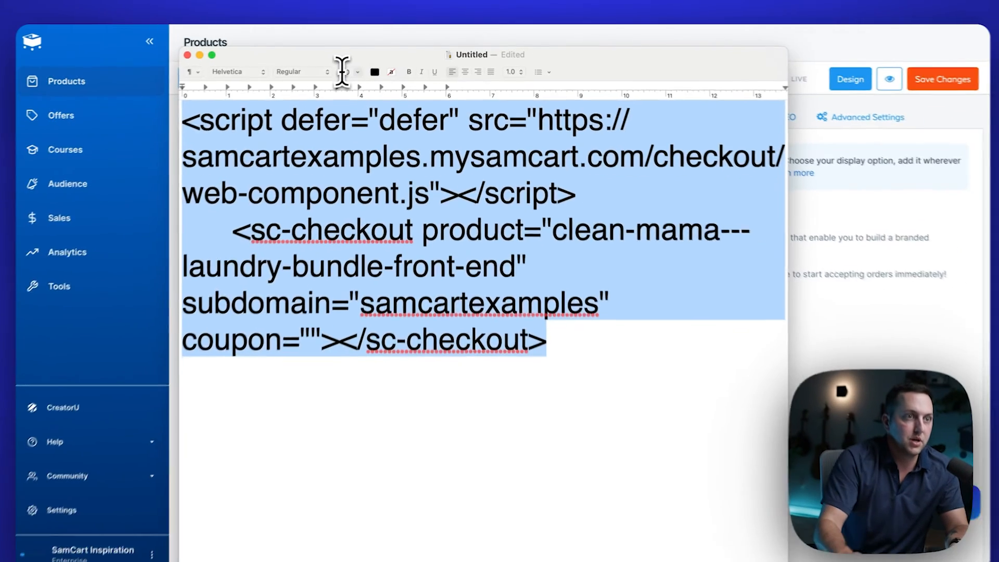
left_click(602, 365)
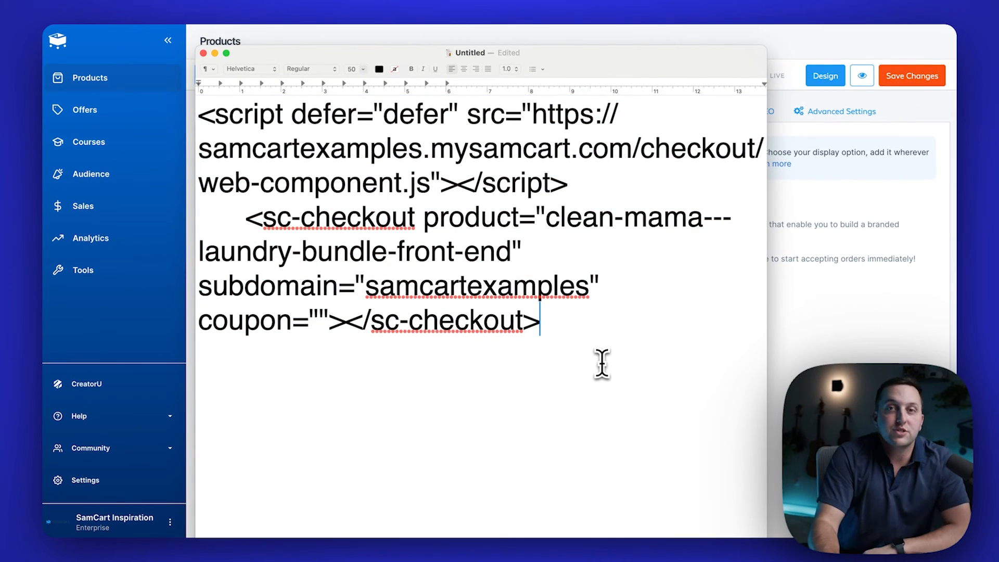
mouse_move(561, 54)
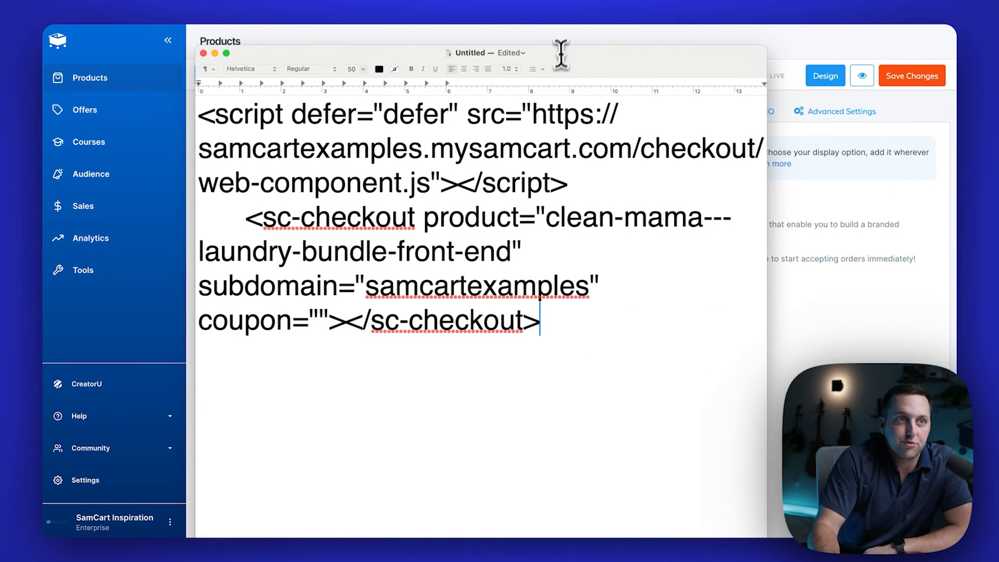
mouse_move(677, 6)
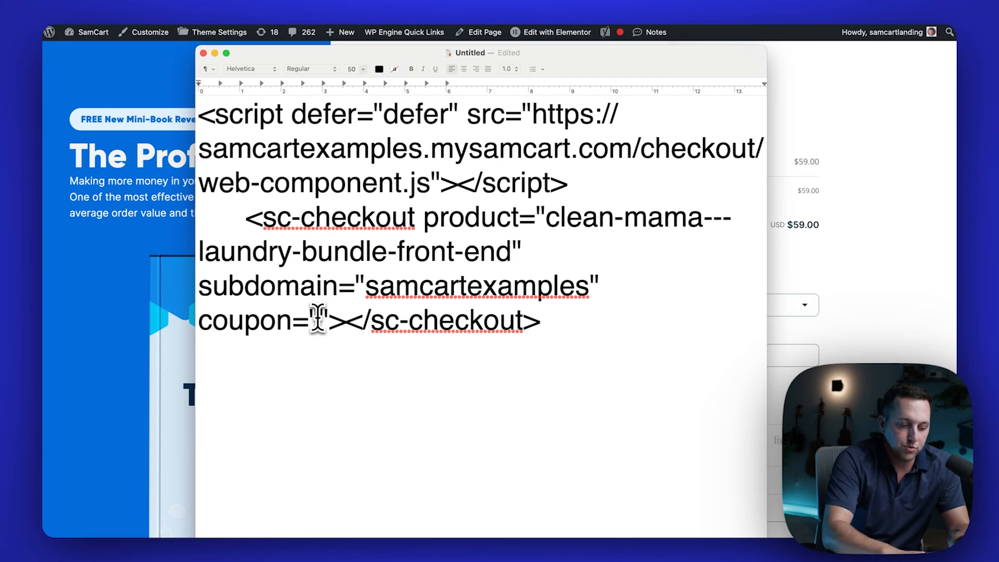
type("save\"25")
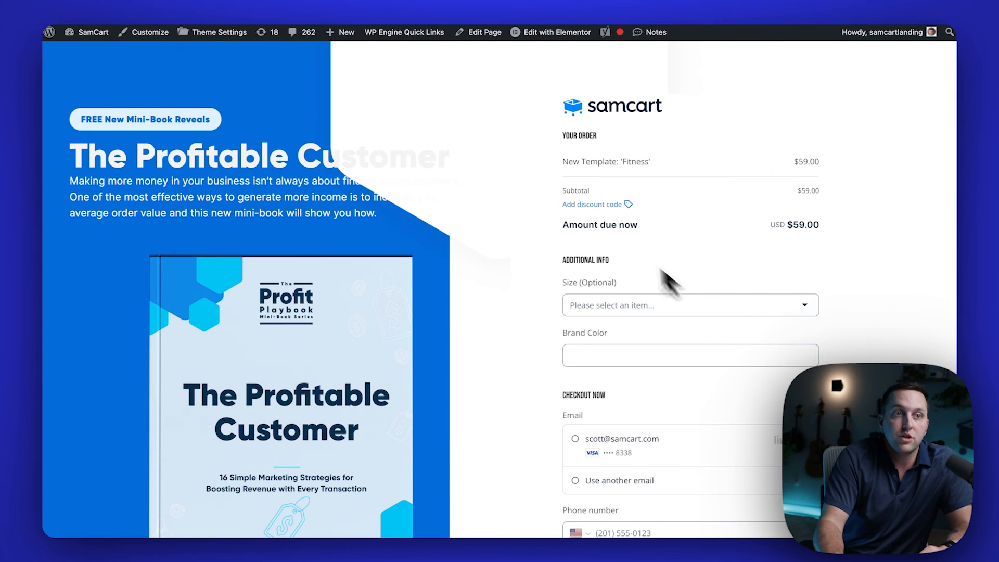
mouse_move(599, 226)
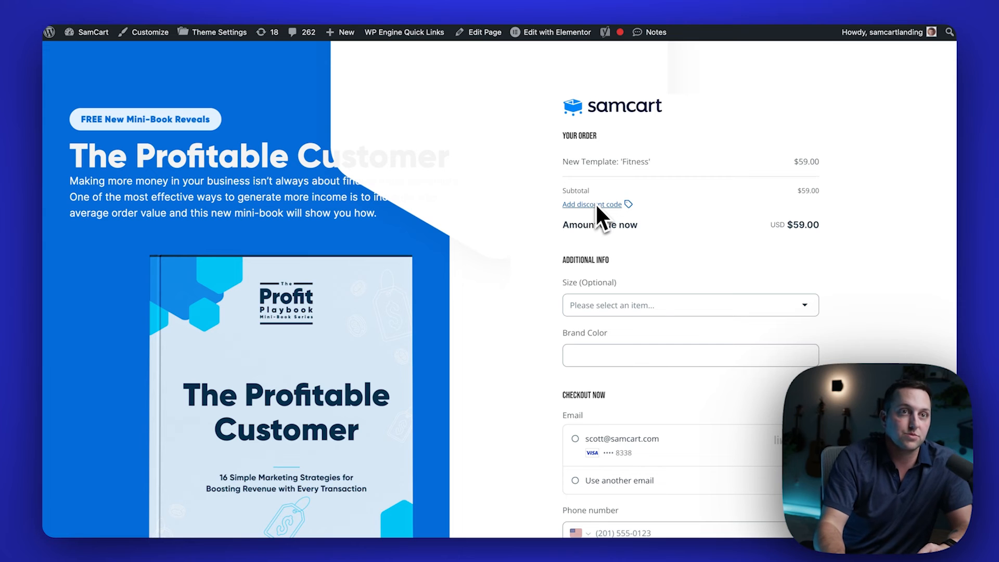
mouse_move(596, 153)
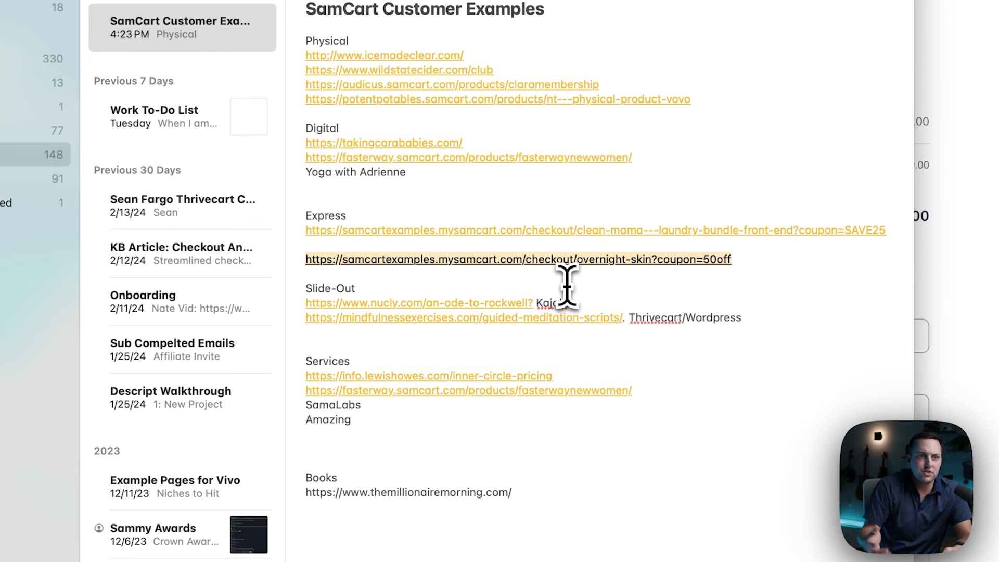
mouse_move(739, 277)
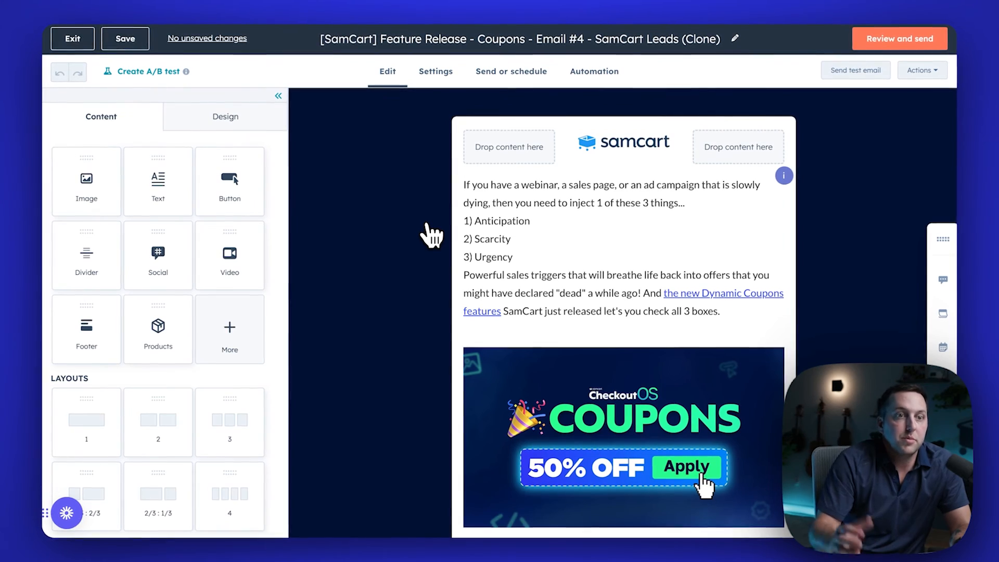
Point the Dynamic Coupons link to the 50off checkout URL and open it to test.
left_click(593, 239)
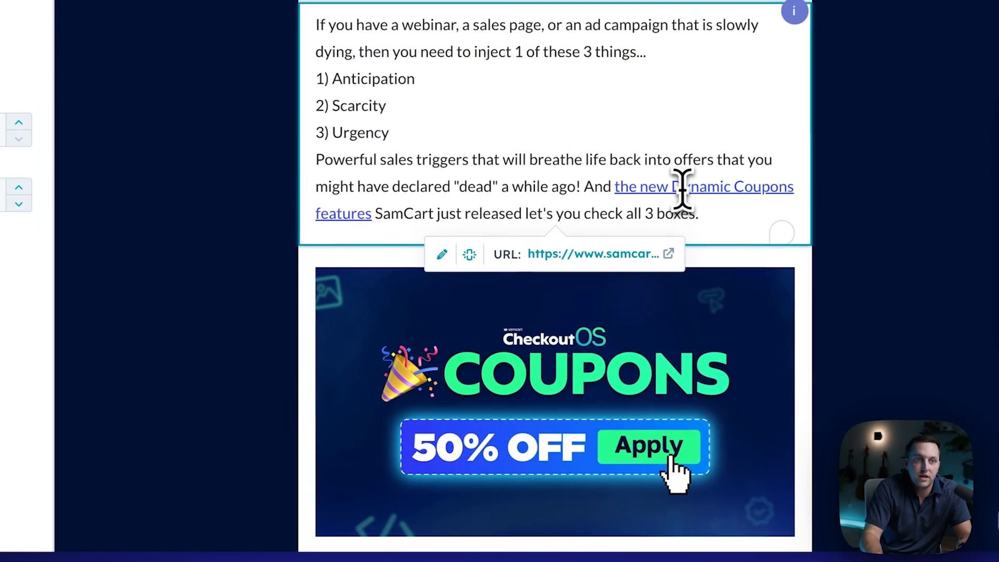
left_click(442, 253)
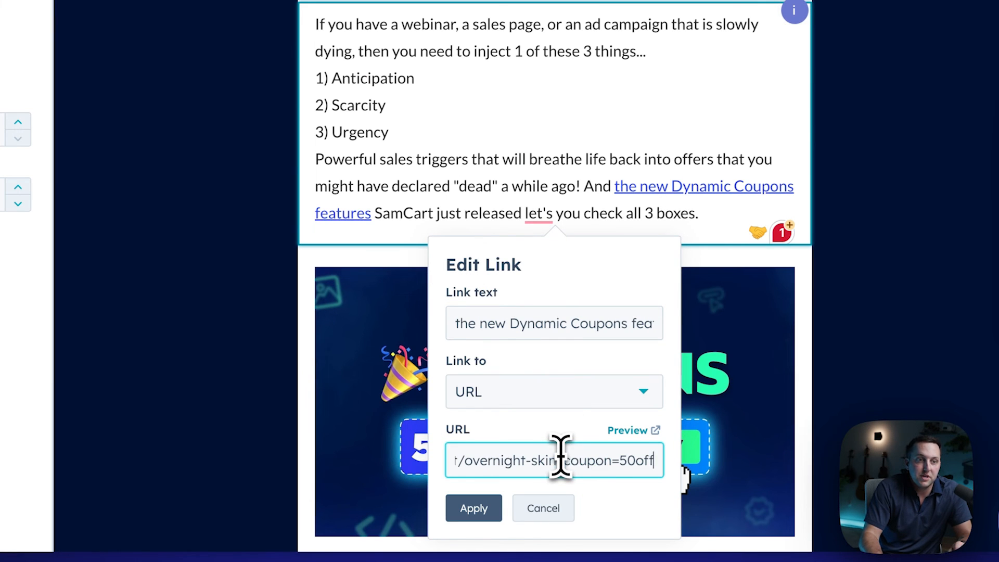
left_click(472, 508)
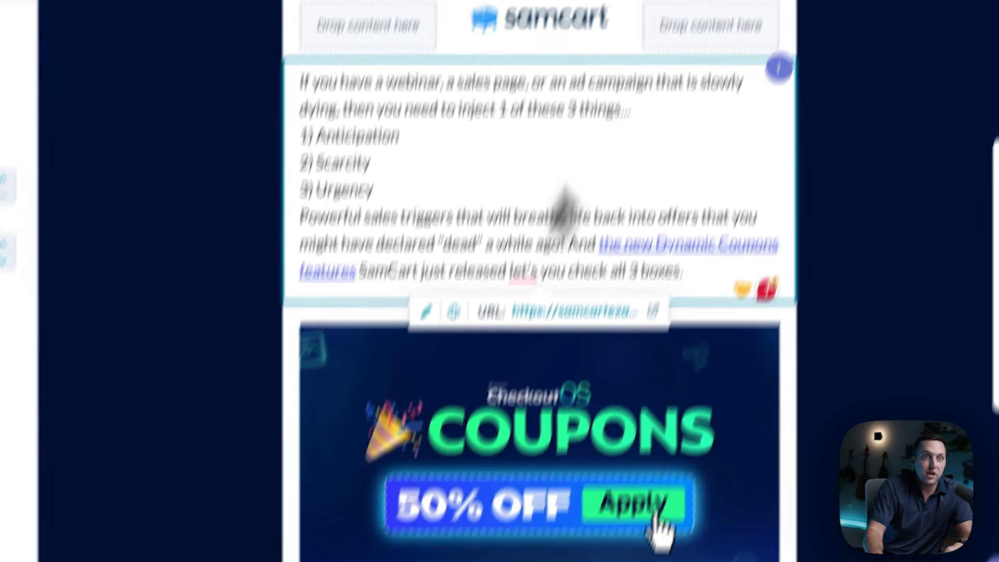
left_click(630, 503)
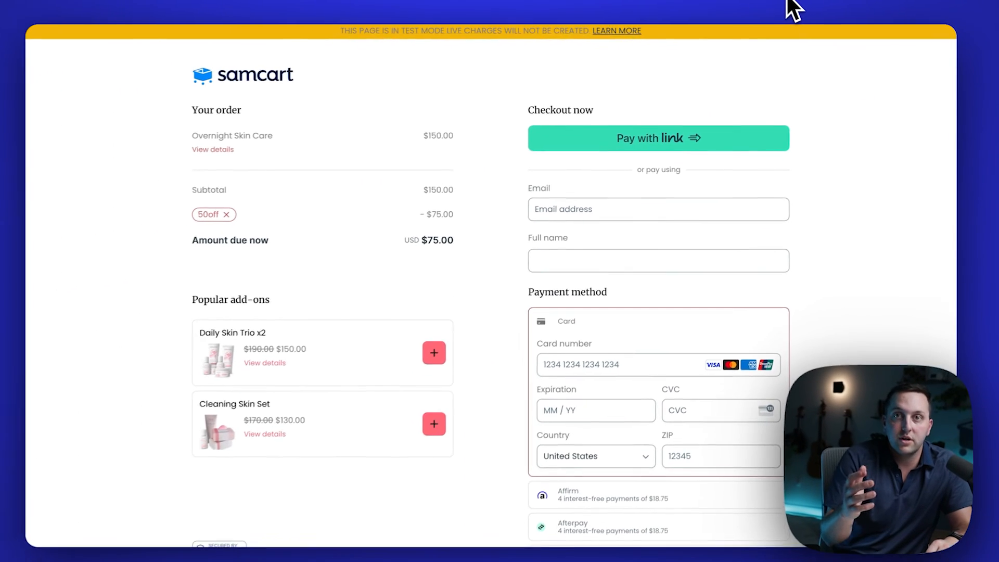